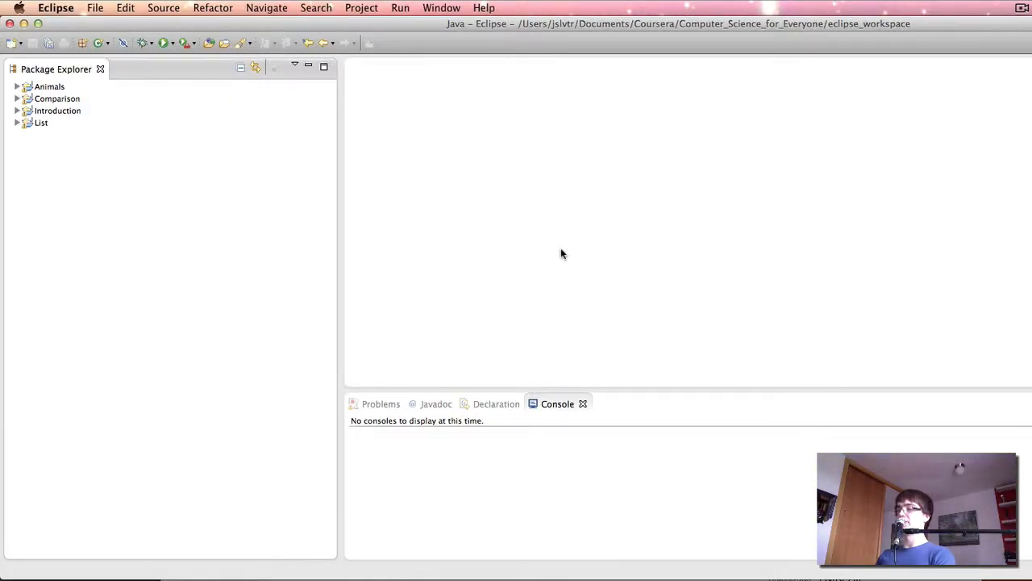
mouse_move(463, 265)
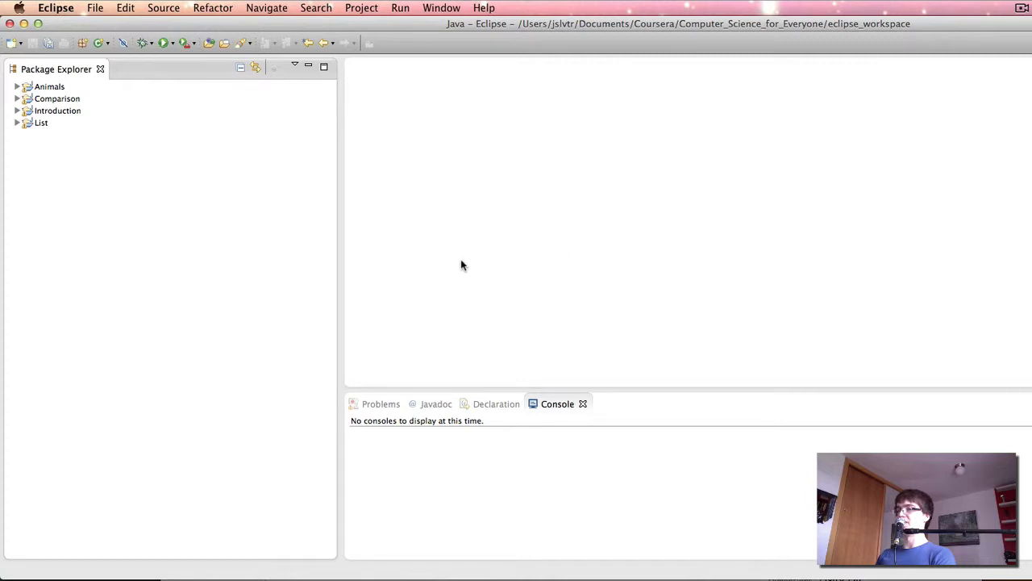
Create a Java project named AgeProgram with the New dropdown's Java Project wizard
click(18, 43)
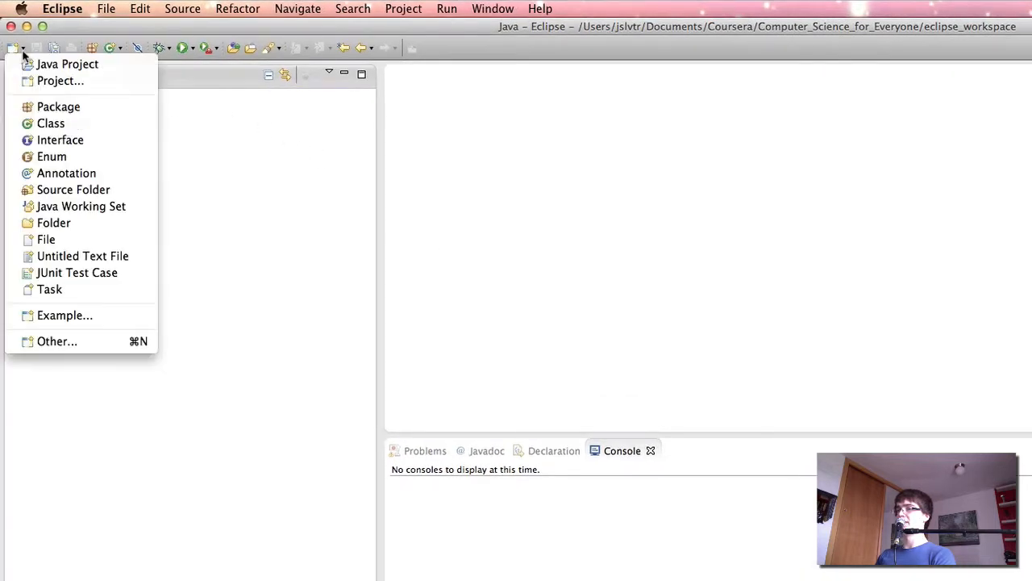
click(66, 80)
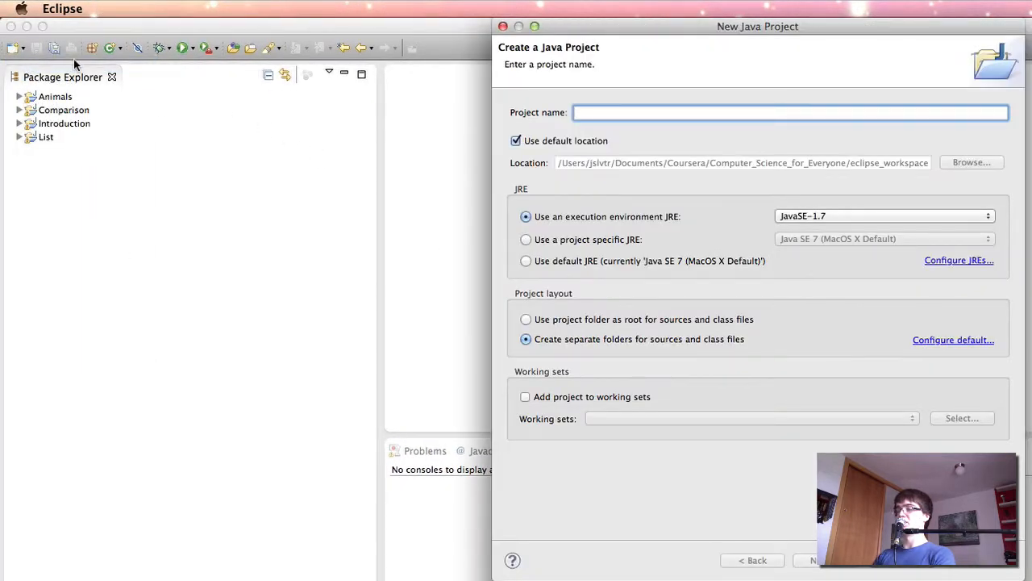
text(AgeOr)
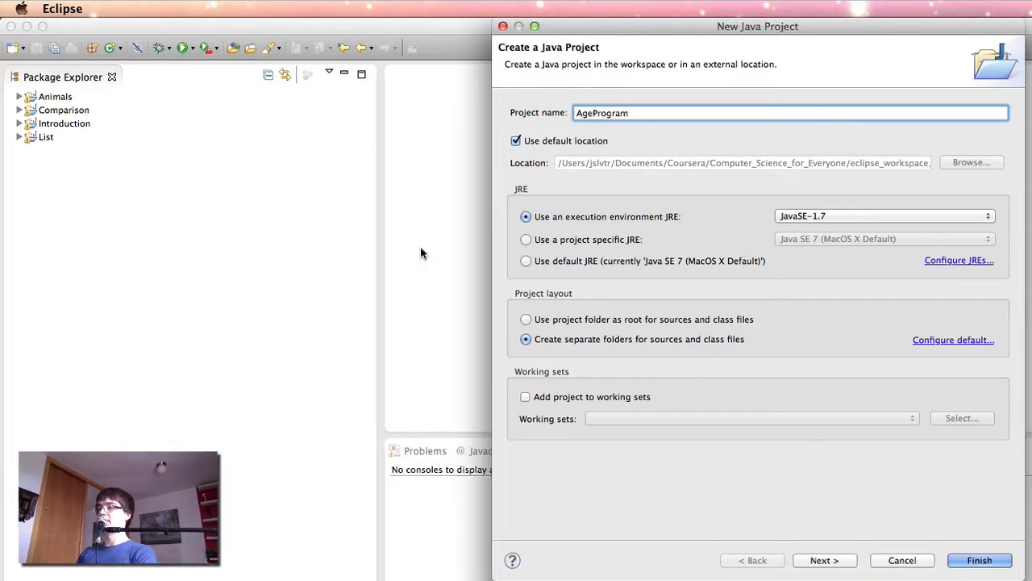
click(986, 560)
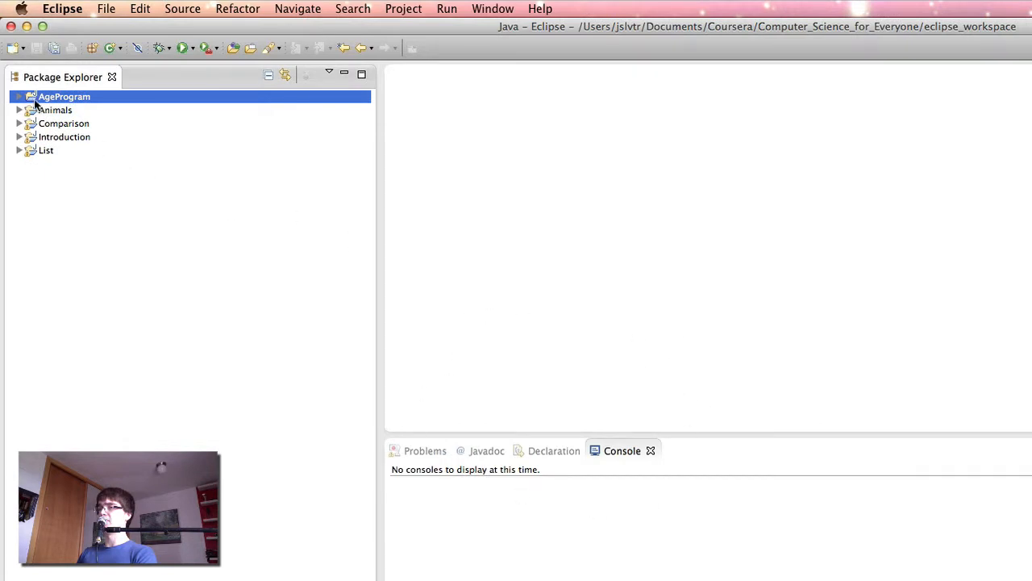
Add an AgeProgram class with a main method stub to the AgeProgram project
right_click(64, 96)
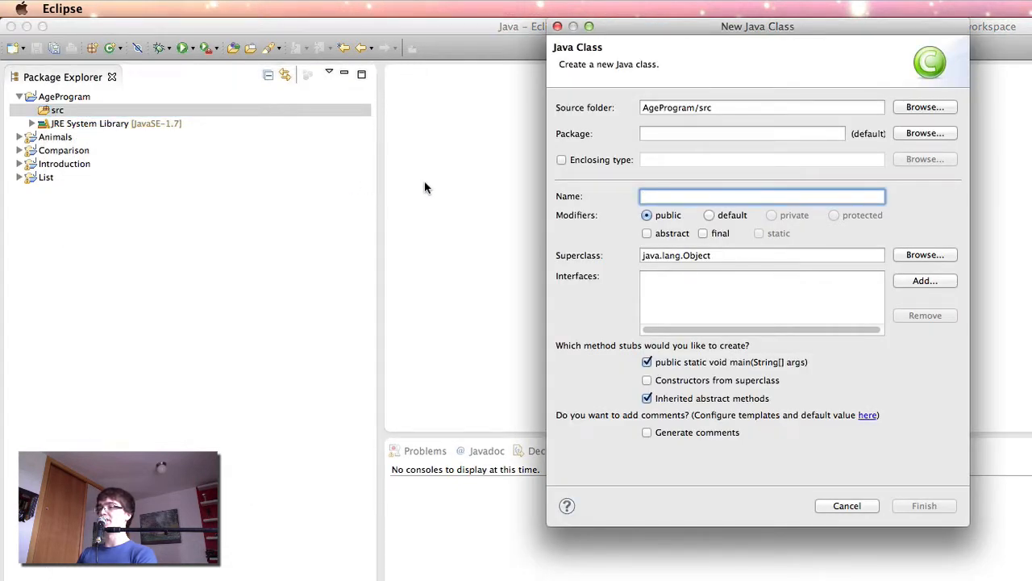
mouse_move(375, 216)
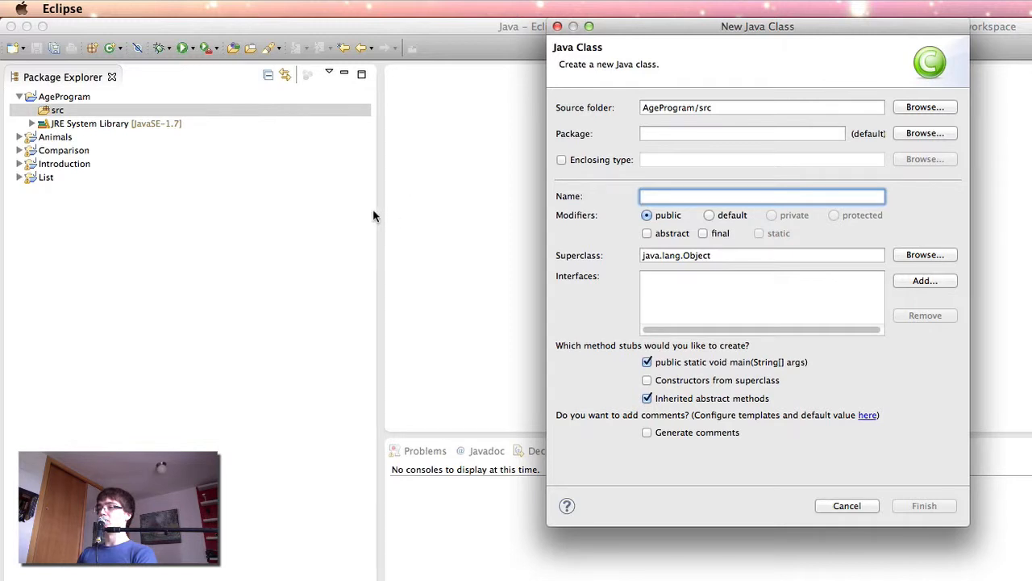
text(AgeProgram)
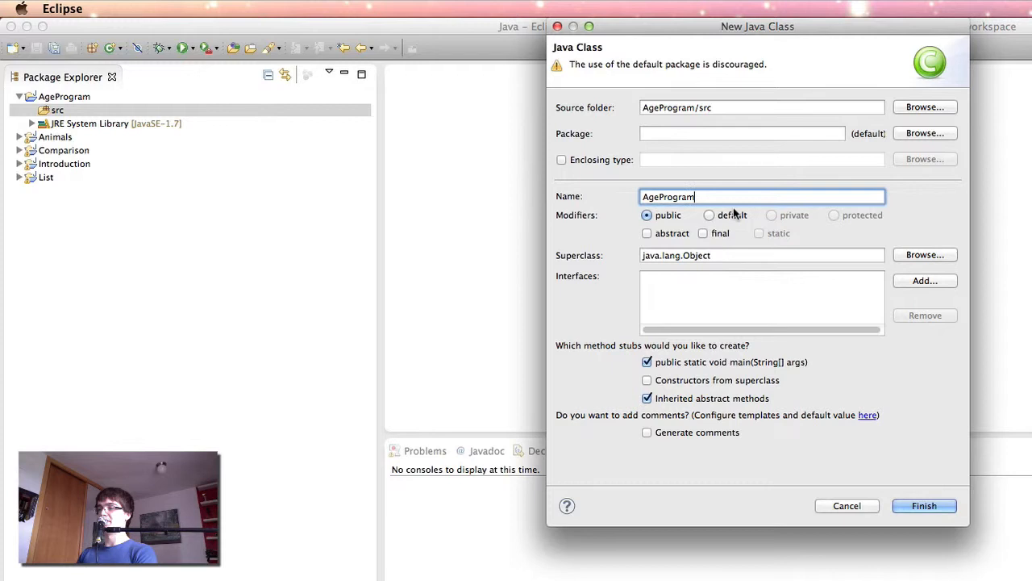
mouse_move(706, 351)
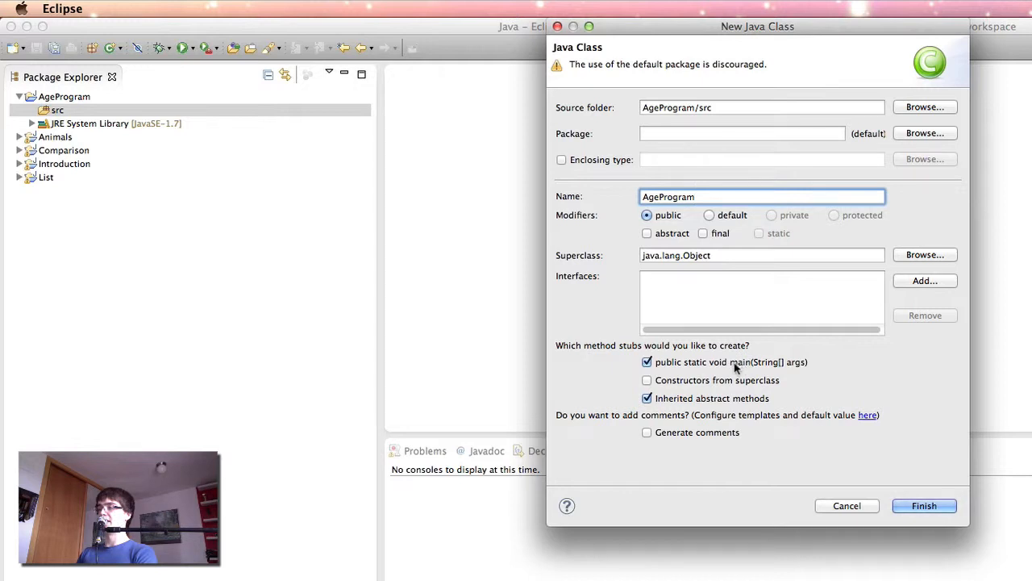
mouse_move(699, 377)
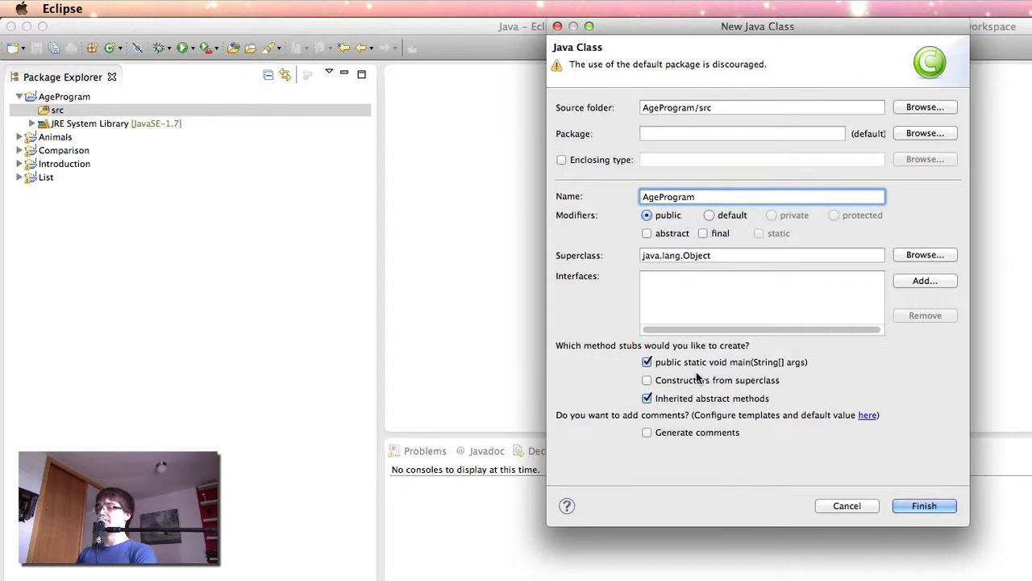
mouse_move(716, 377)
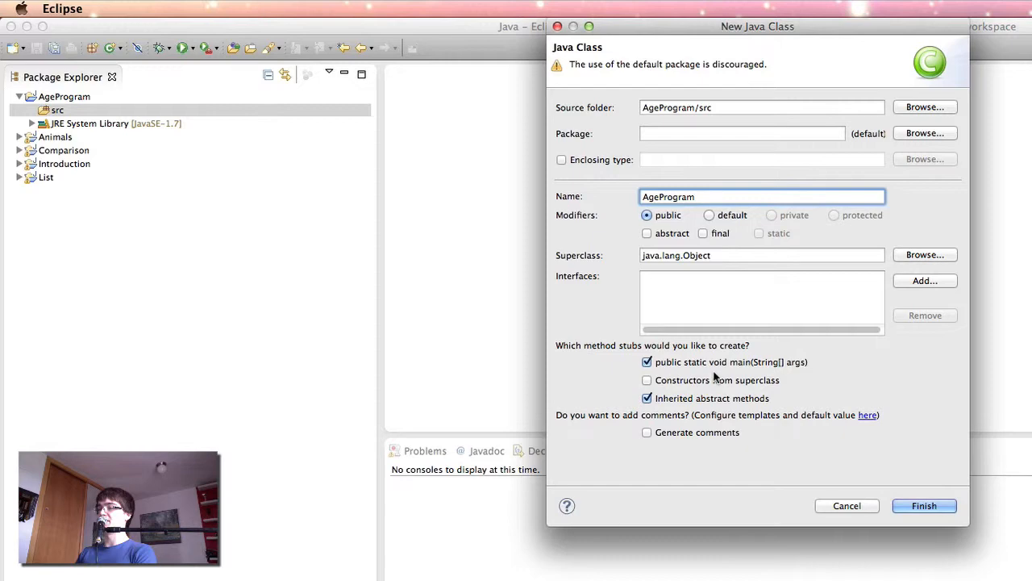
click(925, 506)
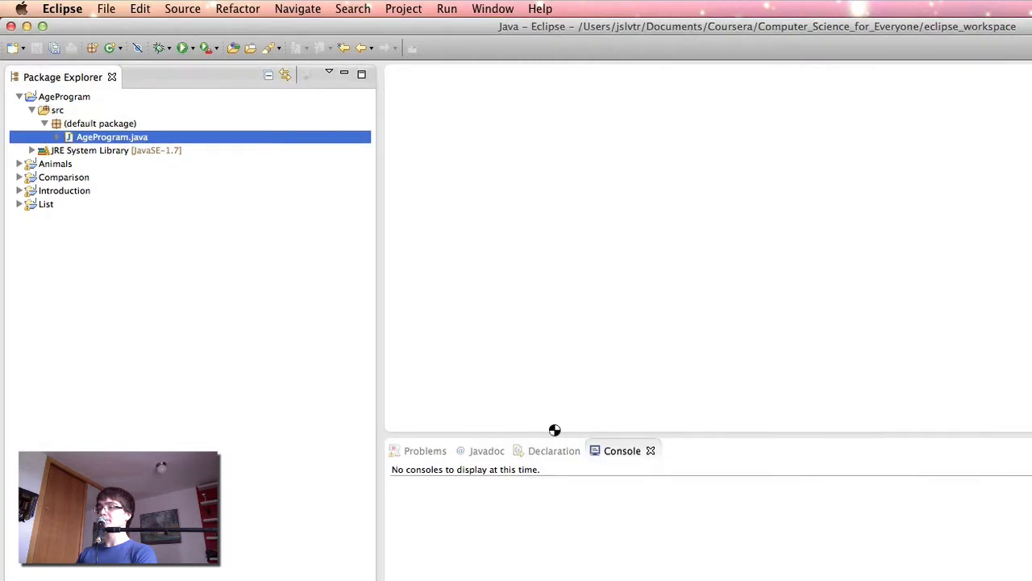
Open AgeProgram.java and write a Javadoc on calculating age in months, days, minutes, dated 4 Jan
double_click(111, 136)
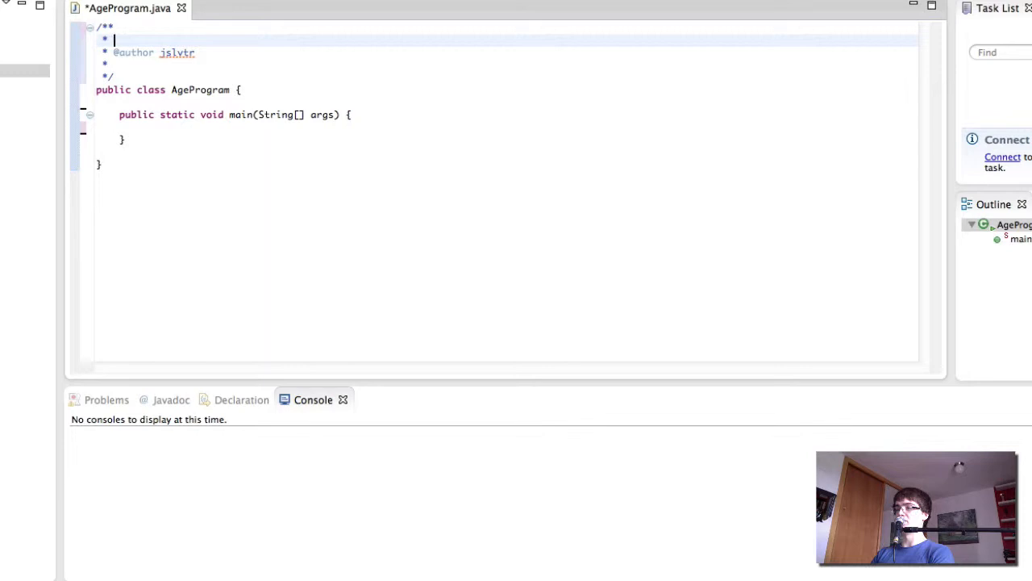
text(This cal)
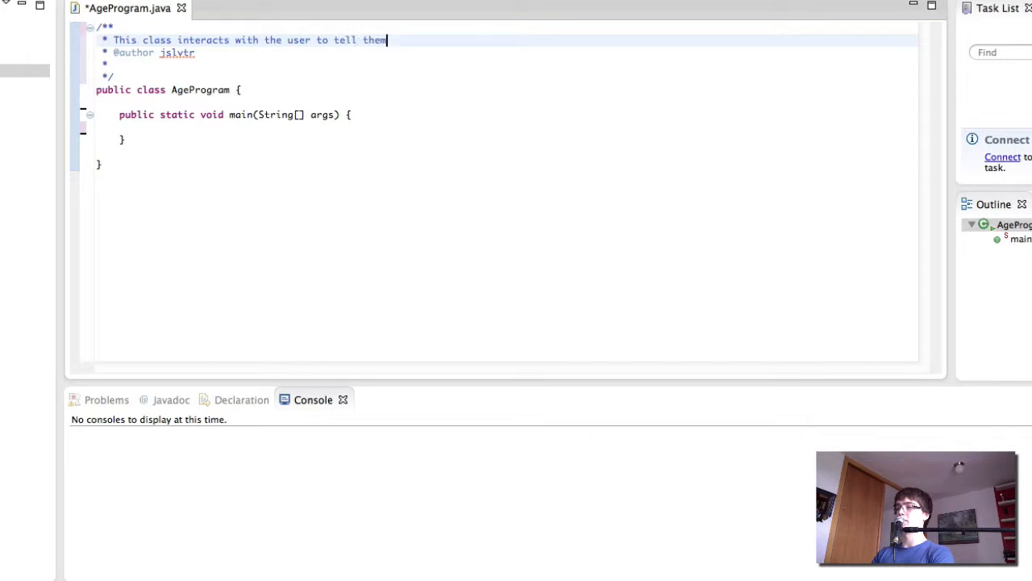
text(their age in mo)
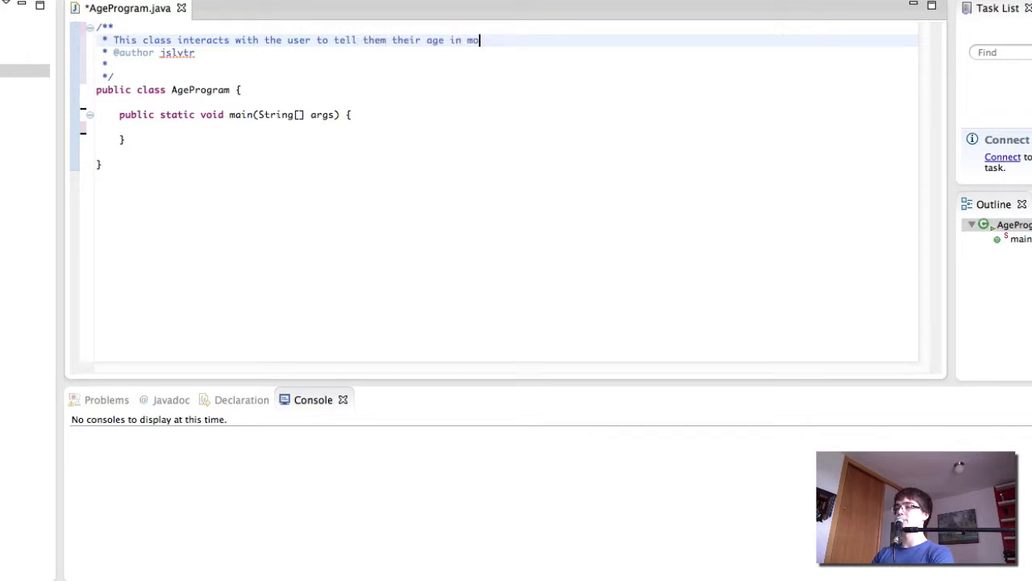
text(nths, days, and minut)
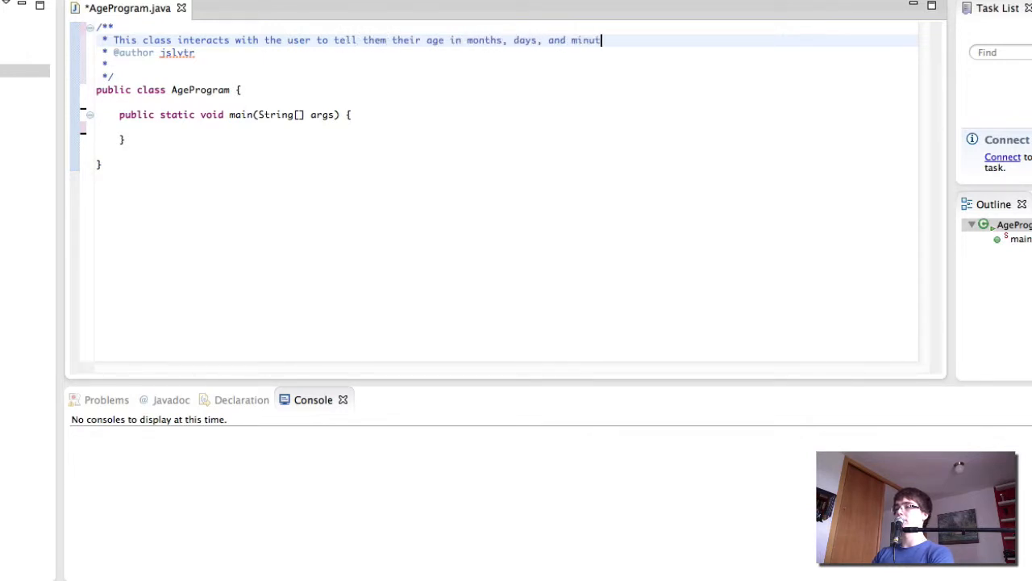
text(es.)
text(* @date)
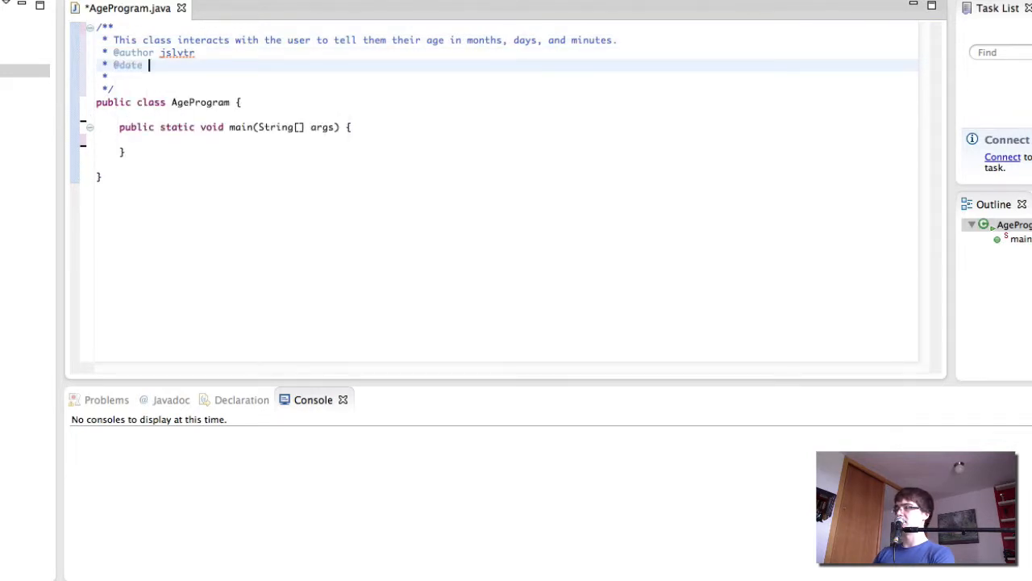
text(4 Jan)
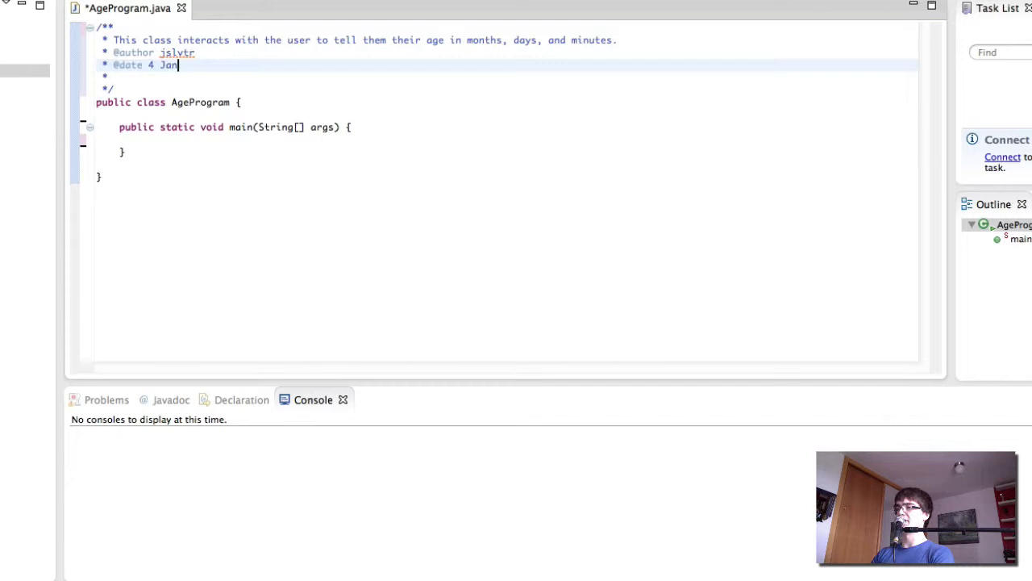
text(2013)
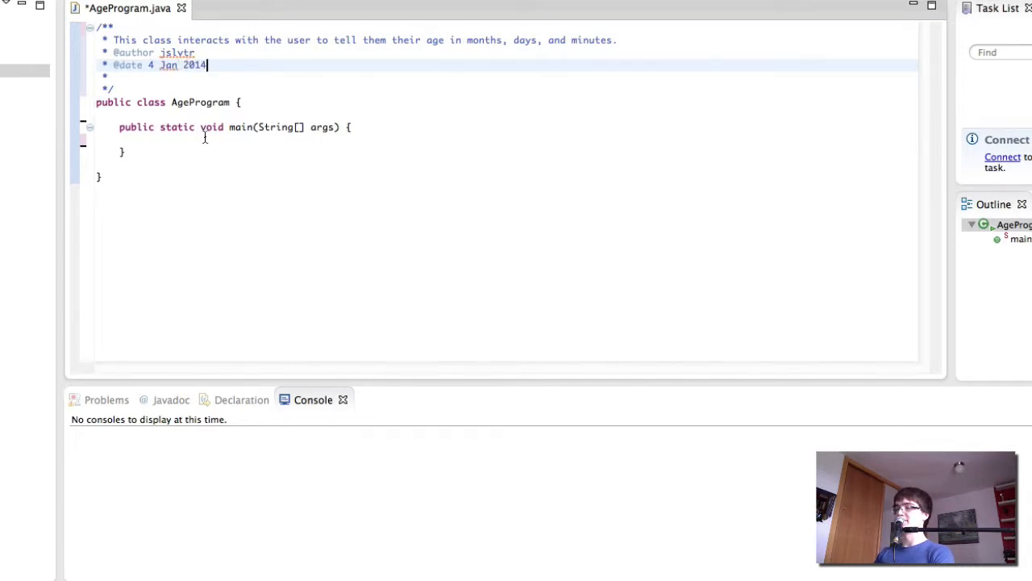
click(267, 143)
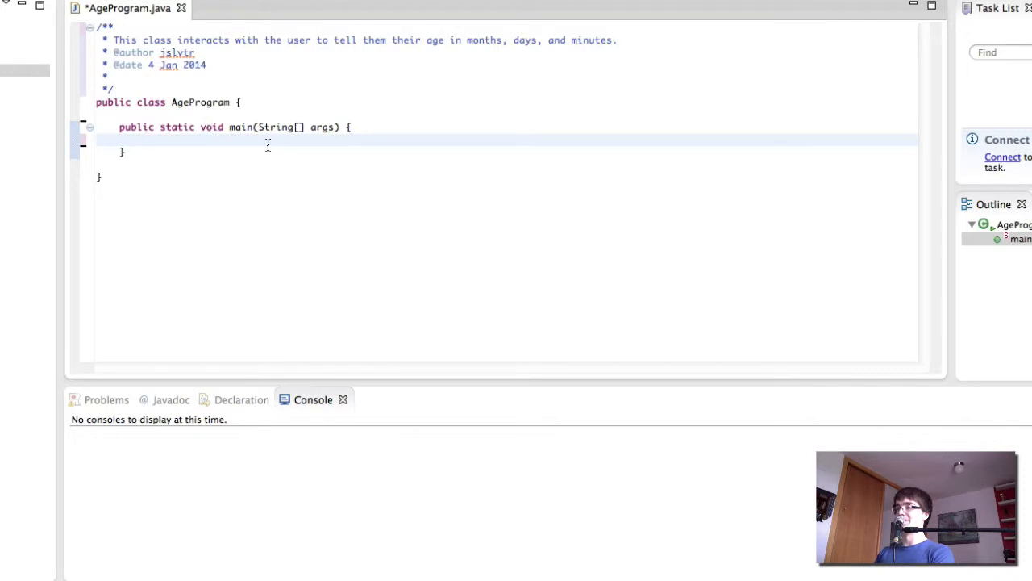
mouse_move(266, 155)
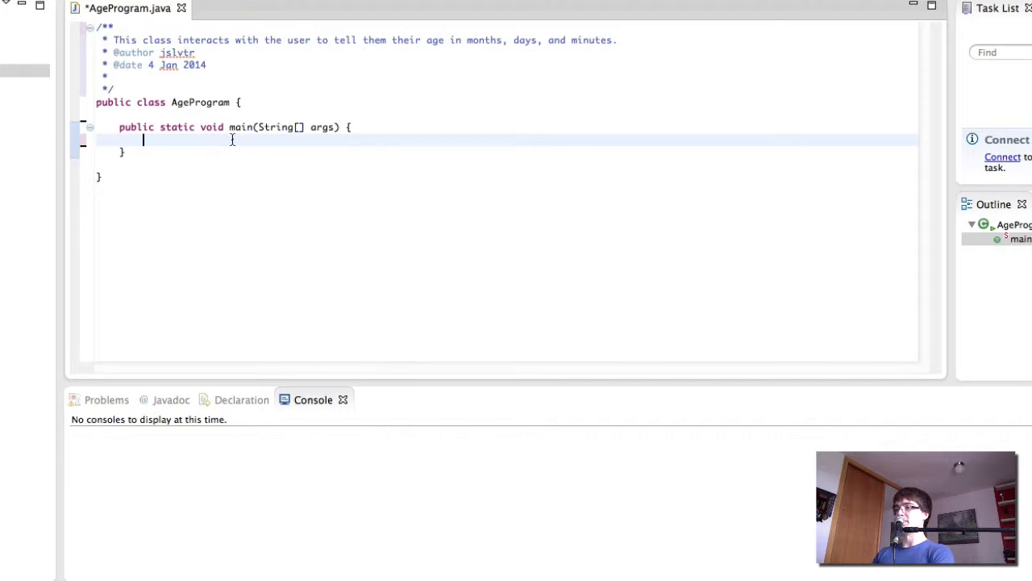
Write a block comment in main: ask for age, read it, calculate months/days/minutes, print
text(/*)
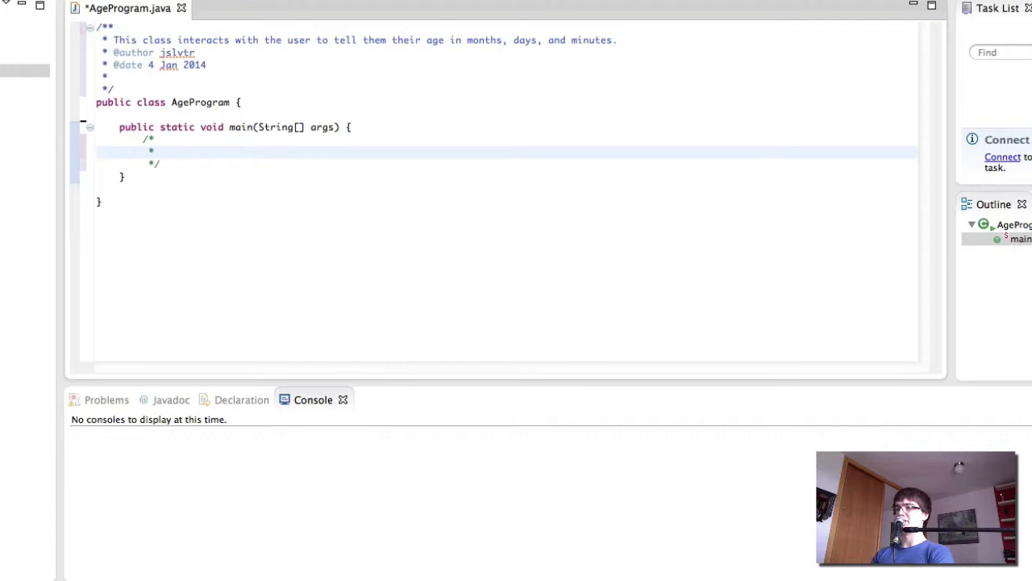
text(1. Ask user for their age)
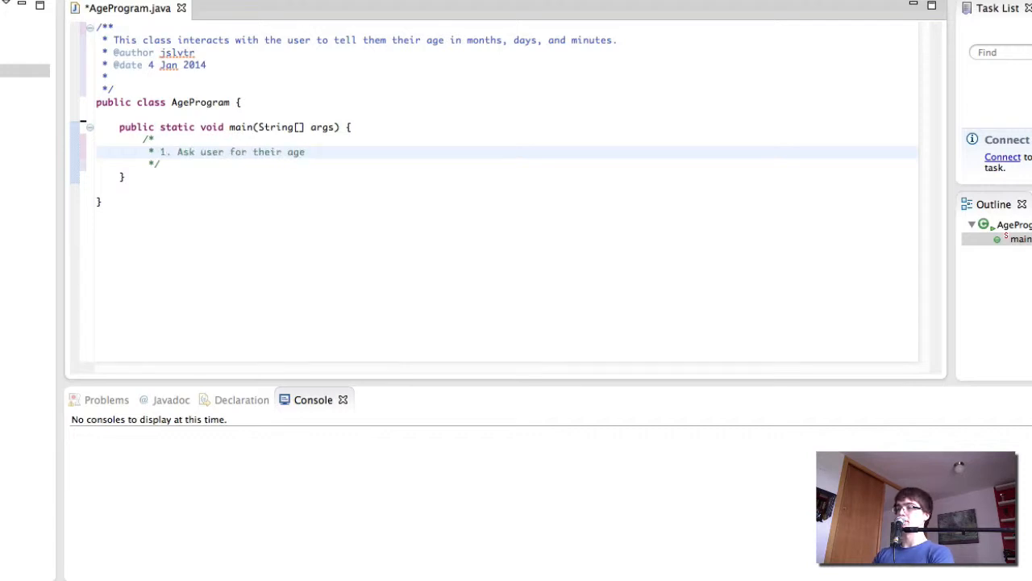
text(2. Read in their age (with a Sca)
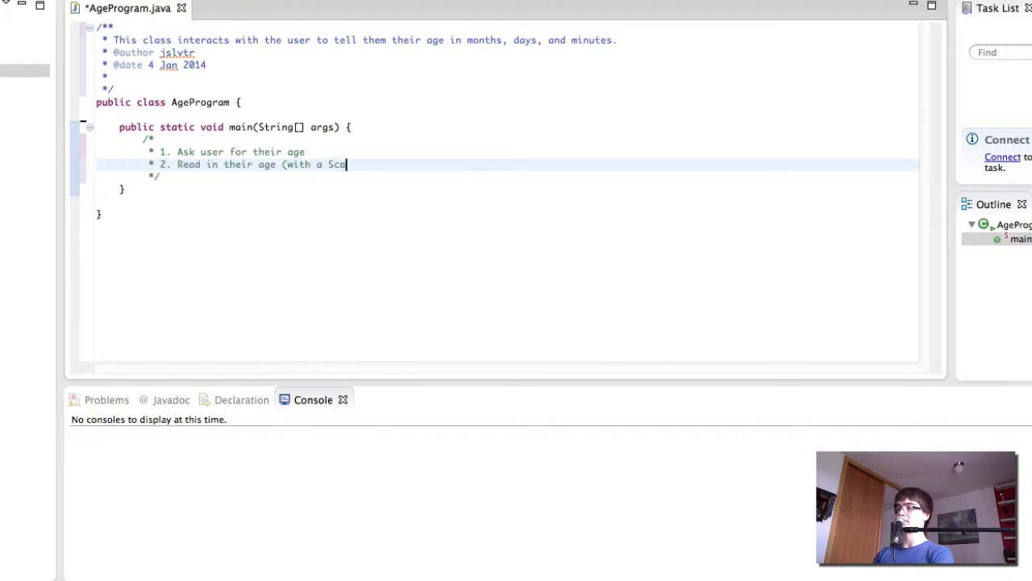
text(nner))
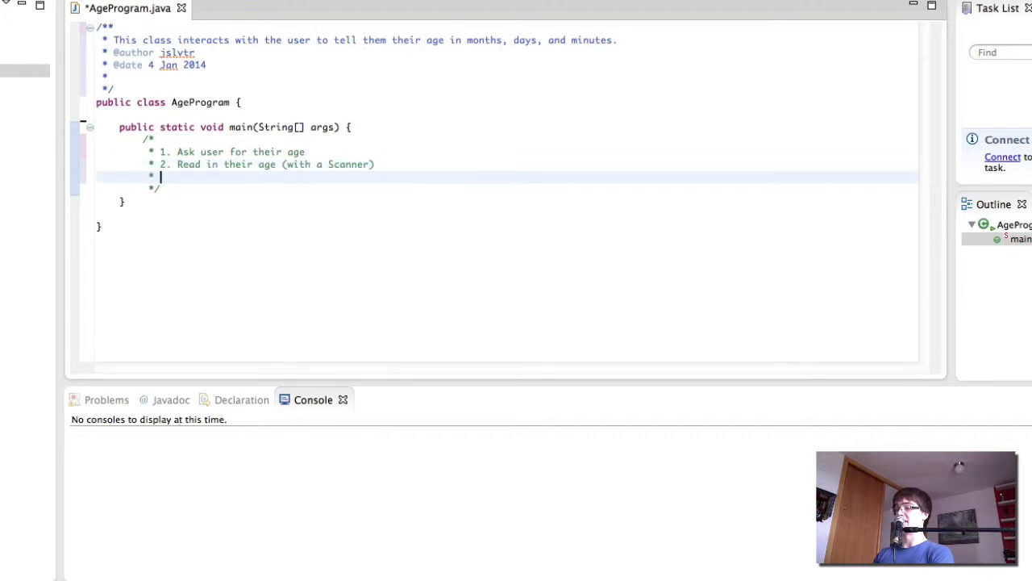
text(3. Calculate m)
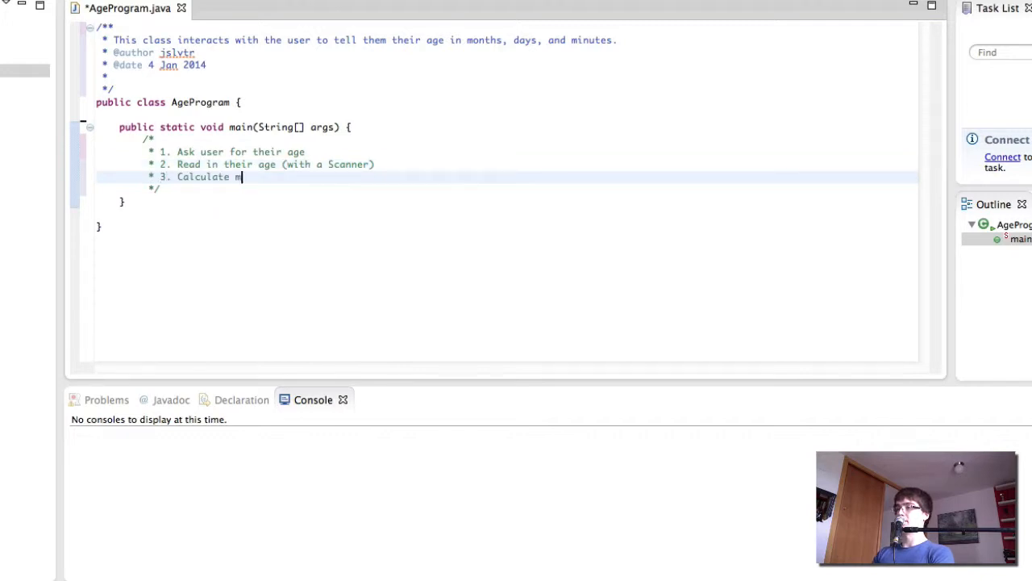
text(onths, days,)
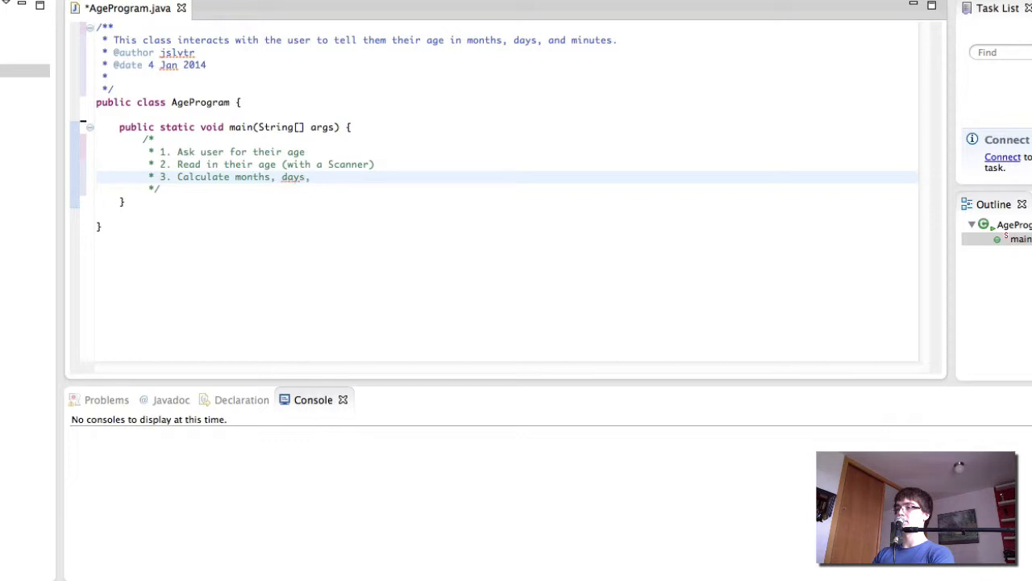
text(and minutes)
text(* 4. Print out the details)
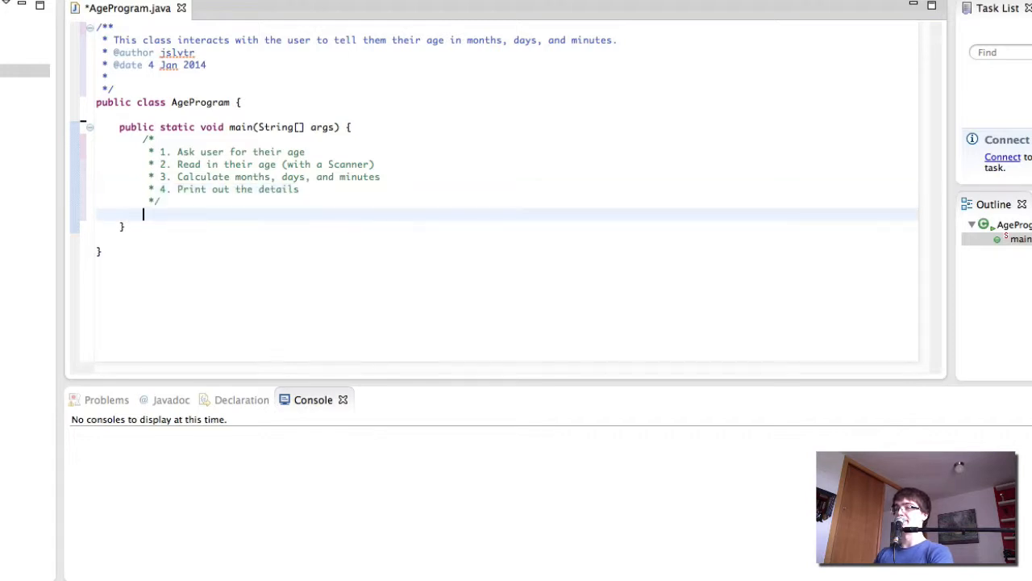
text(System.out.print("Enter"))
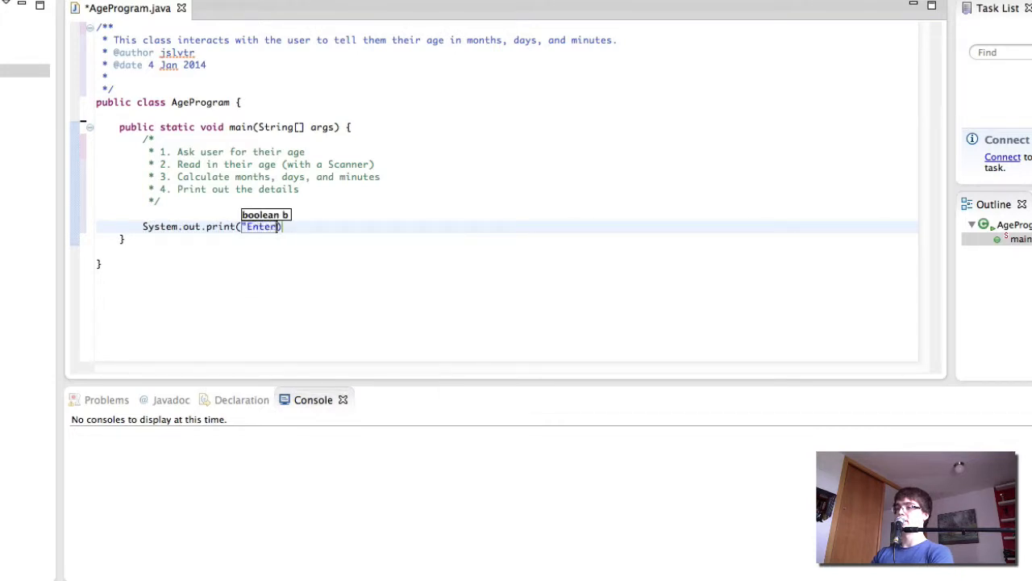
Print the "Enter your age: " prompt and create Scanner scan, importing java.util.Scanner
text(your age: ");)
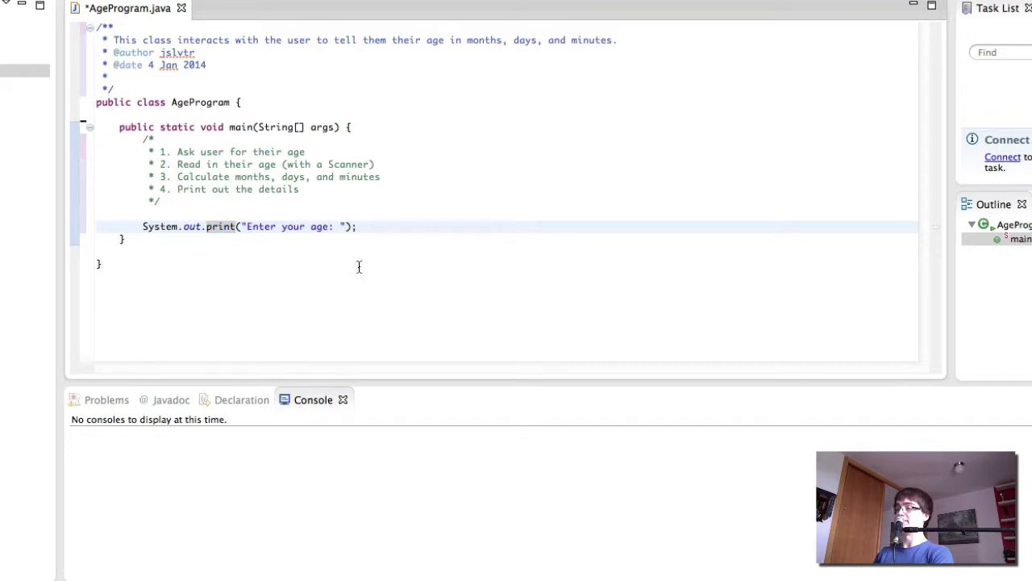
text(Scanner sc)
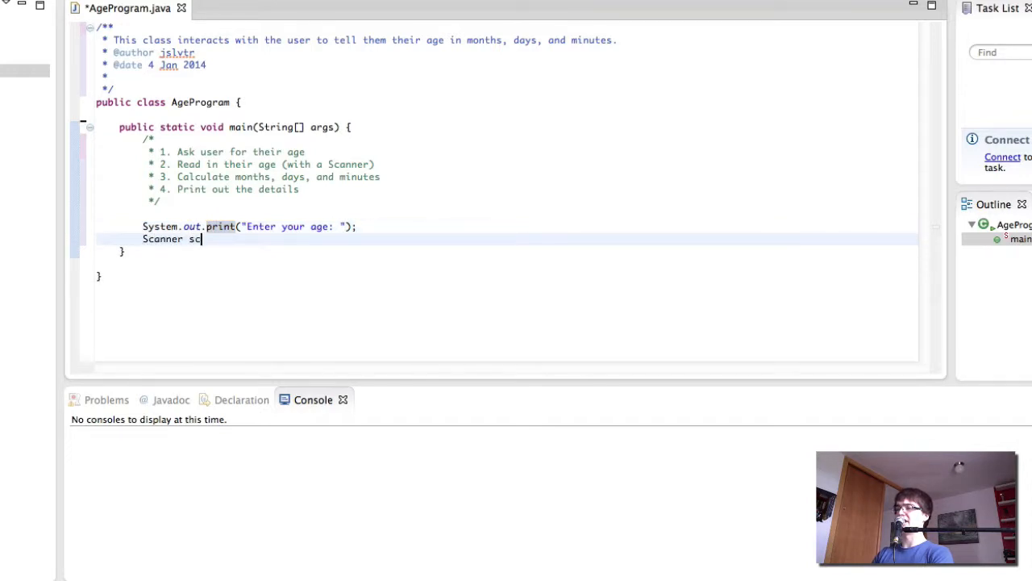
text(an = new Scan)
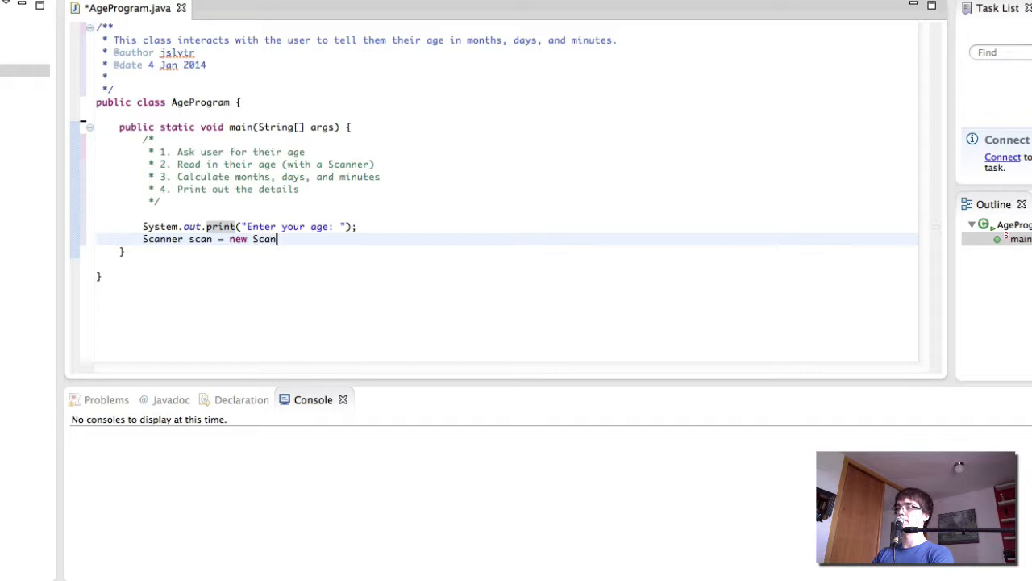
text(ner(System.in)0)
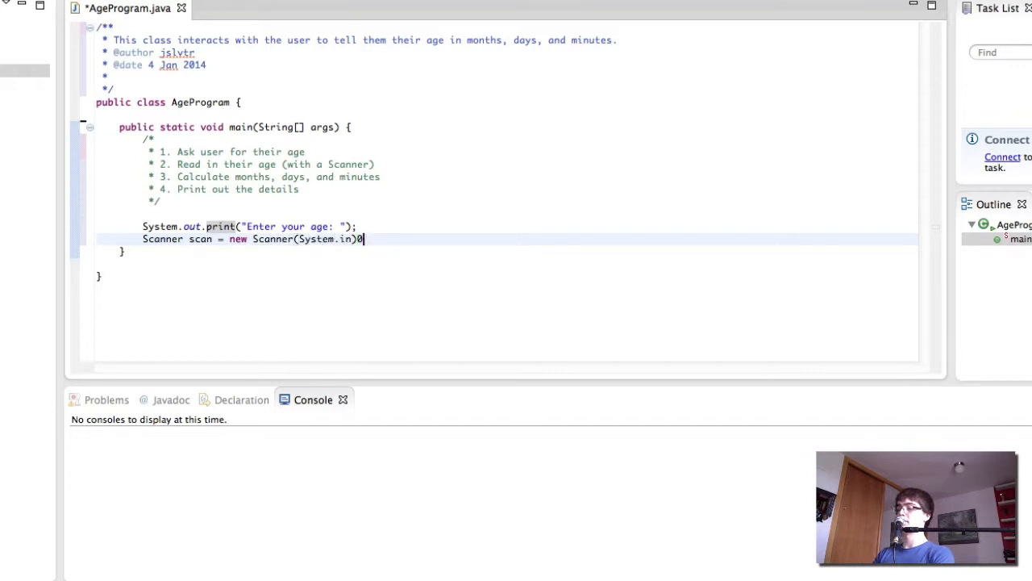
text();)
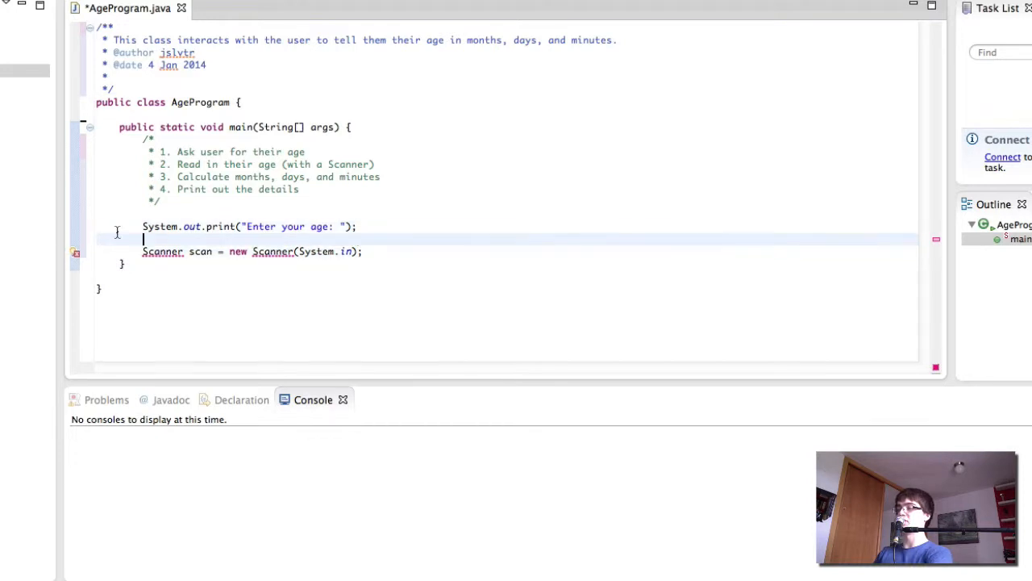
click(273, 251)
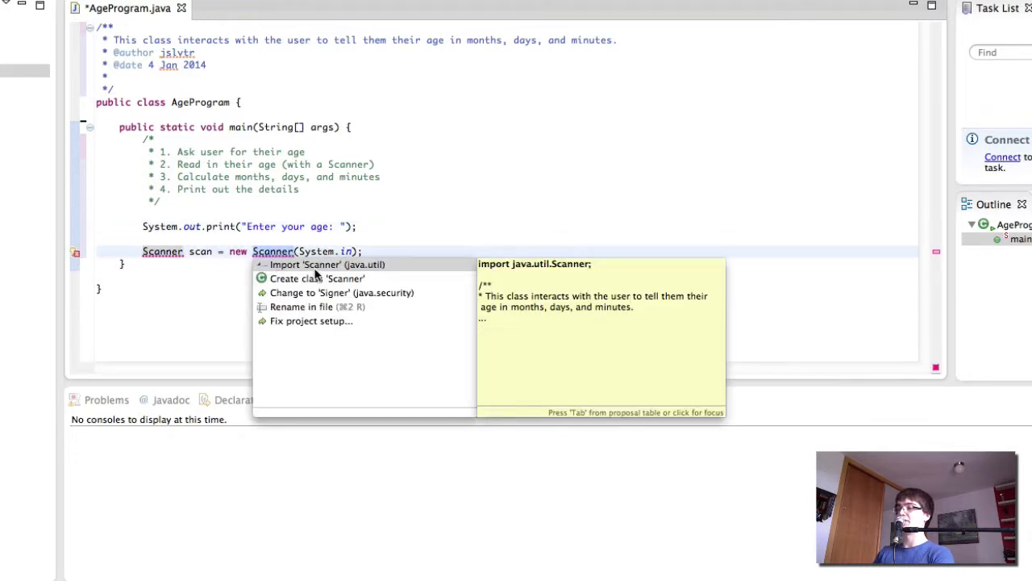
click(317, 264)
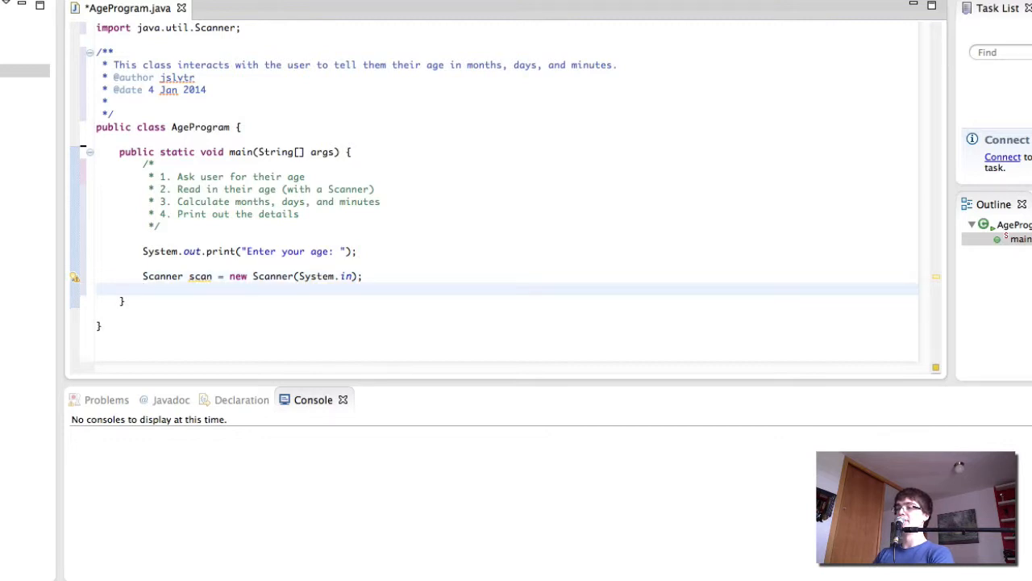
Read the entered age with scan.nextInt()
text(int age = scan.)
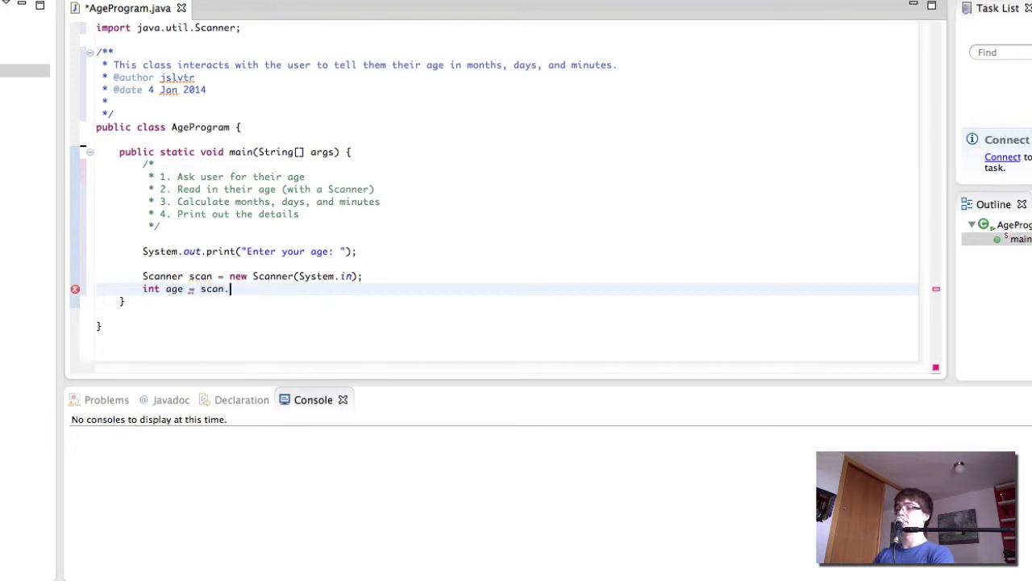
text(nextInt();)
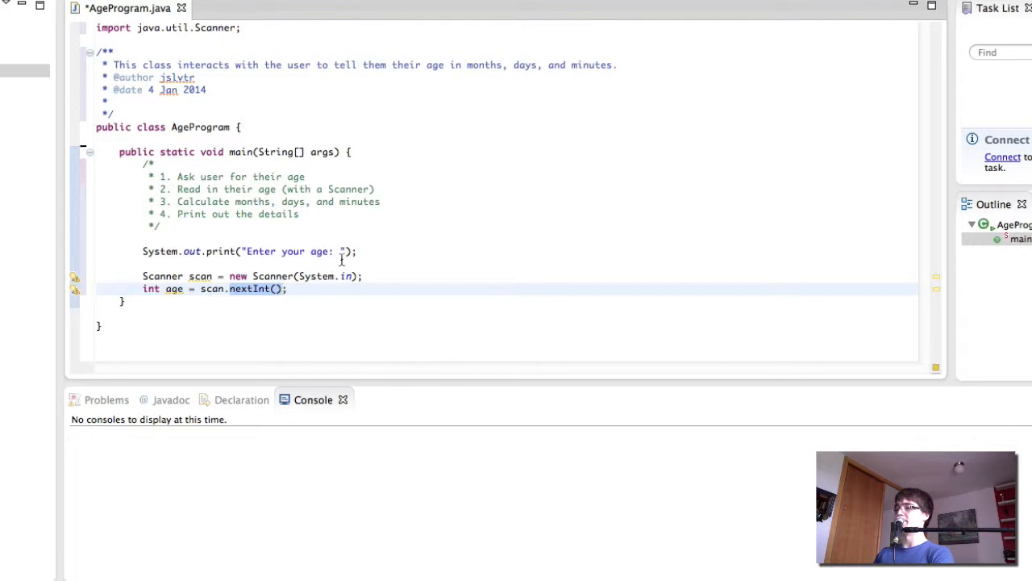
click(348, 251)
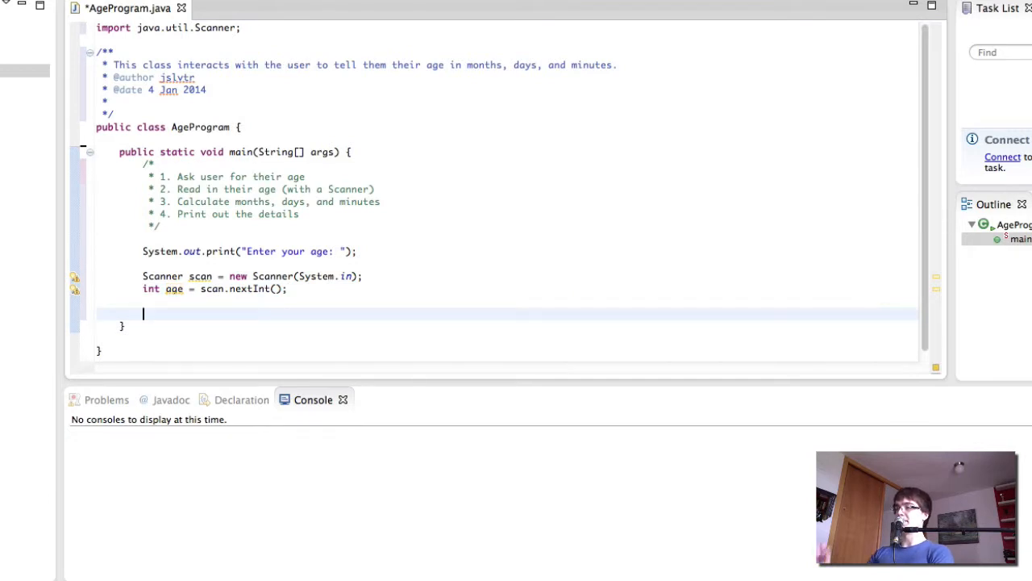
Compute months = age * 12, days = age * 365, and minutes = days * 24 * 60
text(int)
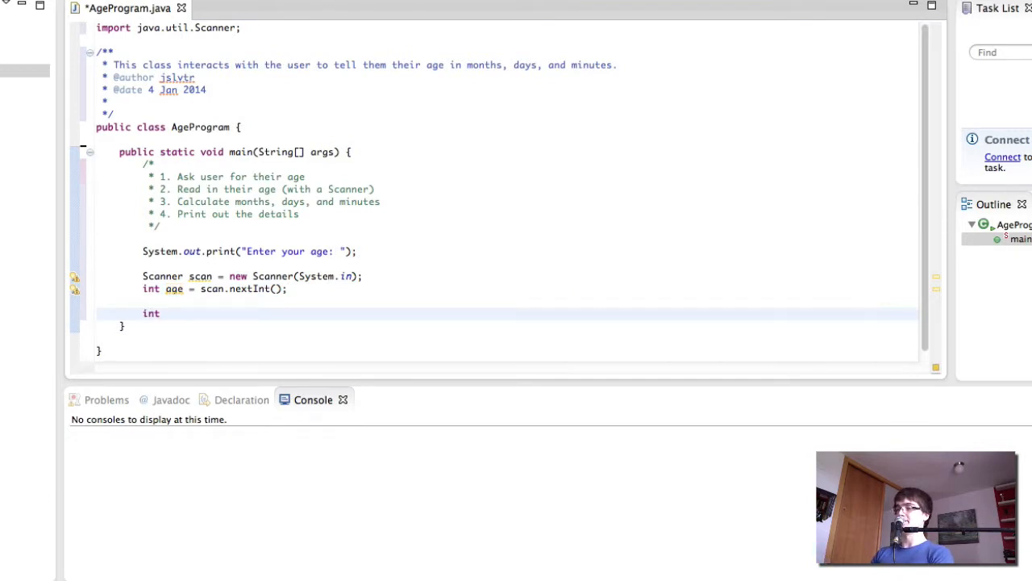
text(months = o)
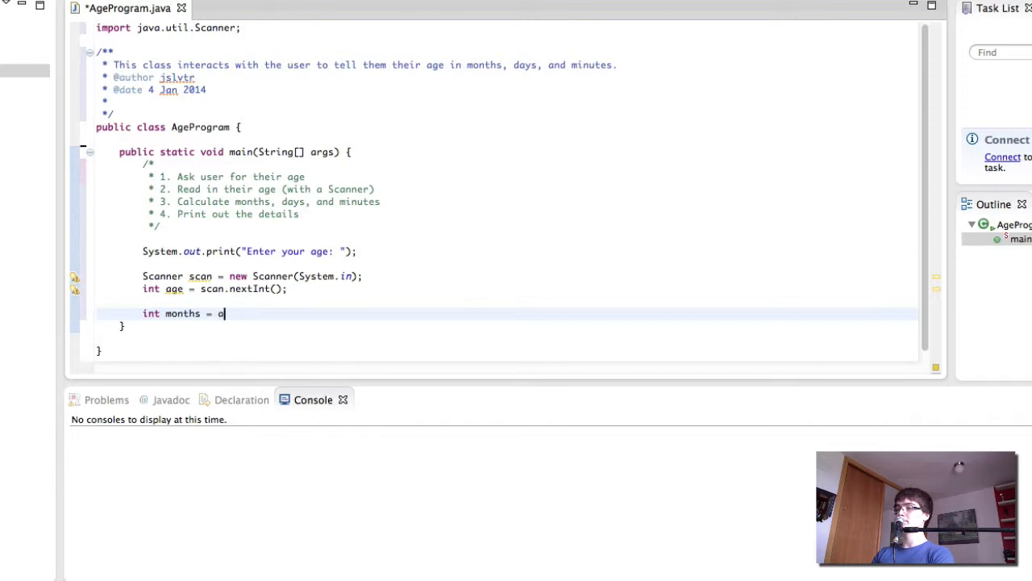
text(age * 12;)
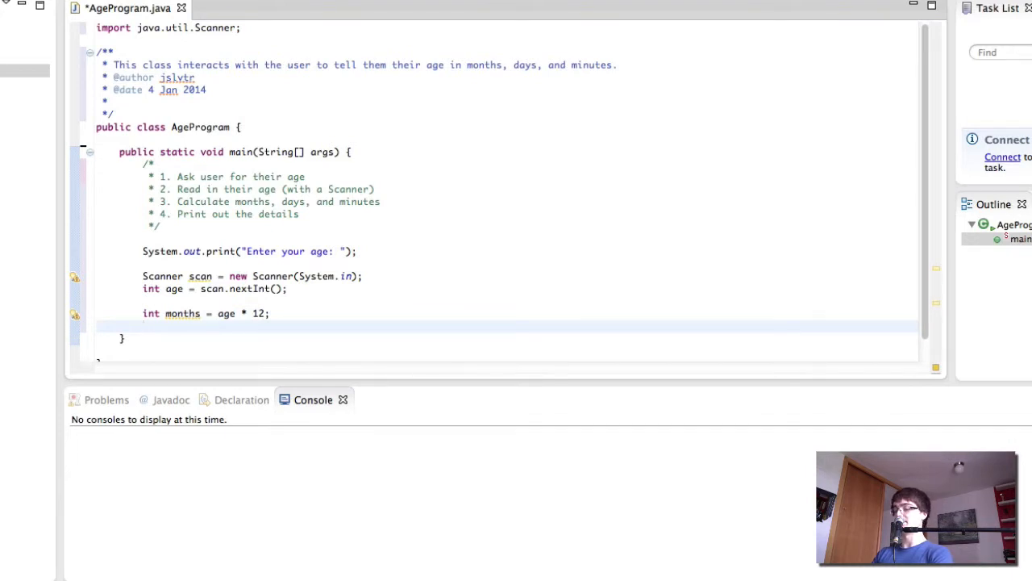
text(int days =)
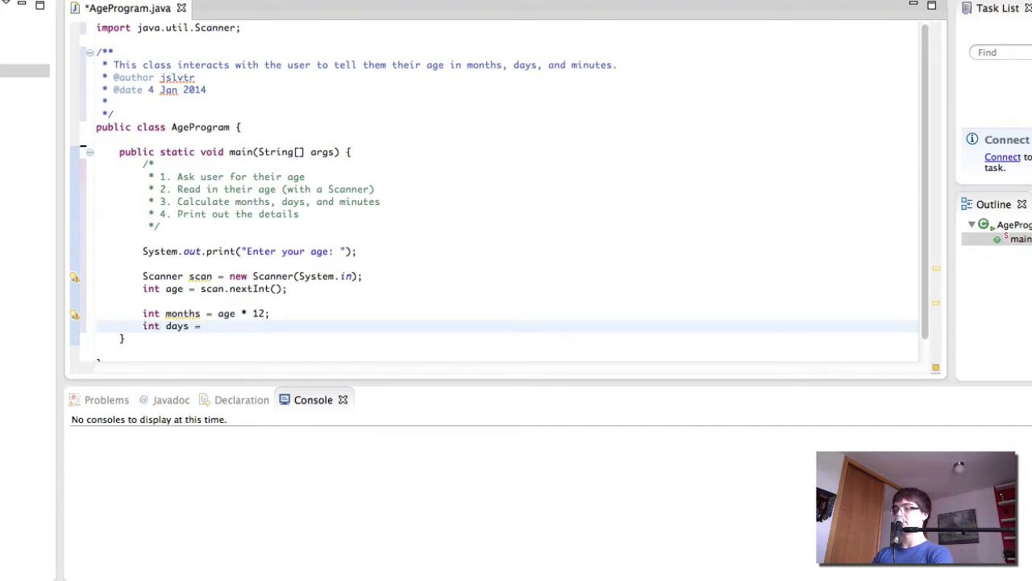
text(age * 365;)
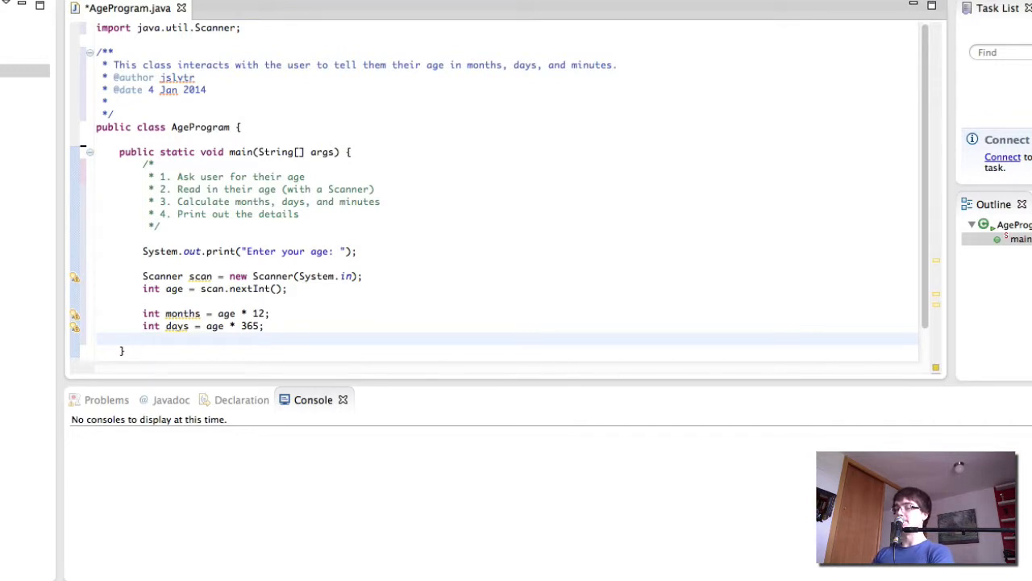
text(int minutes =)
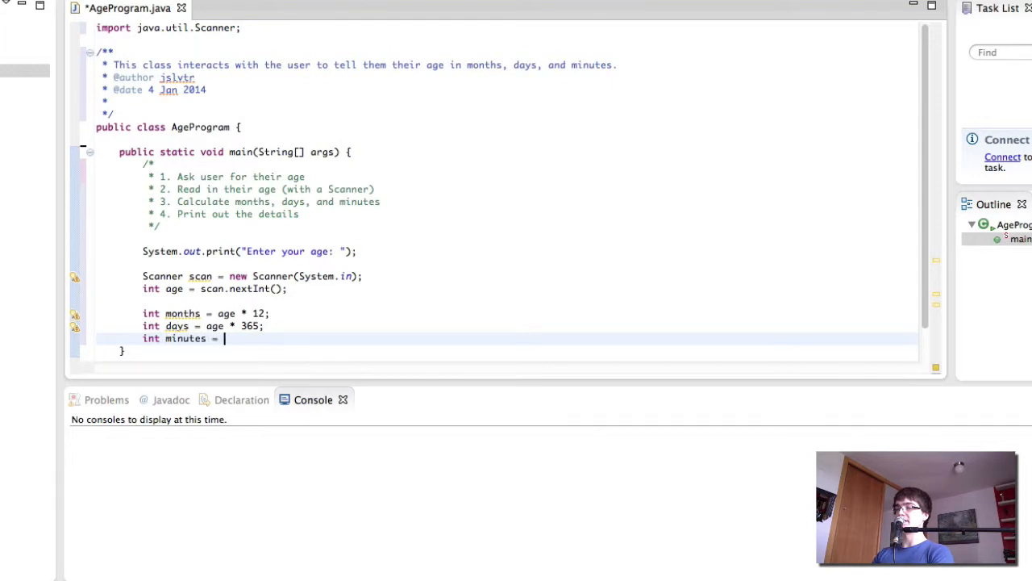
text(days * 24)
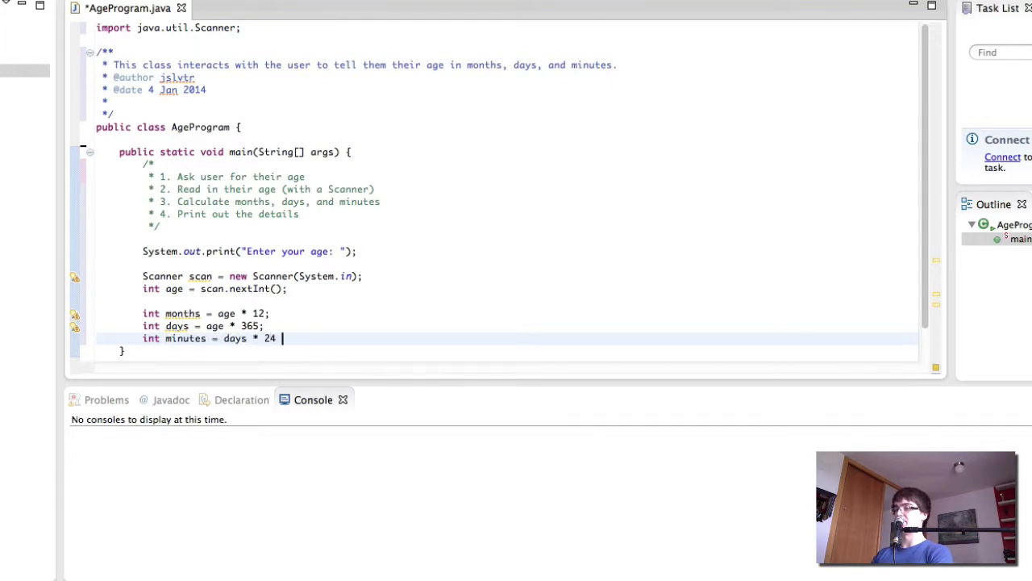
text(* 60;)
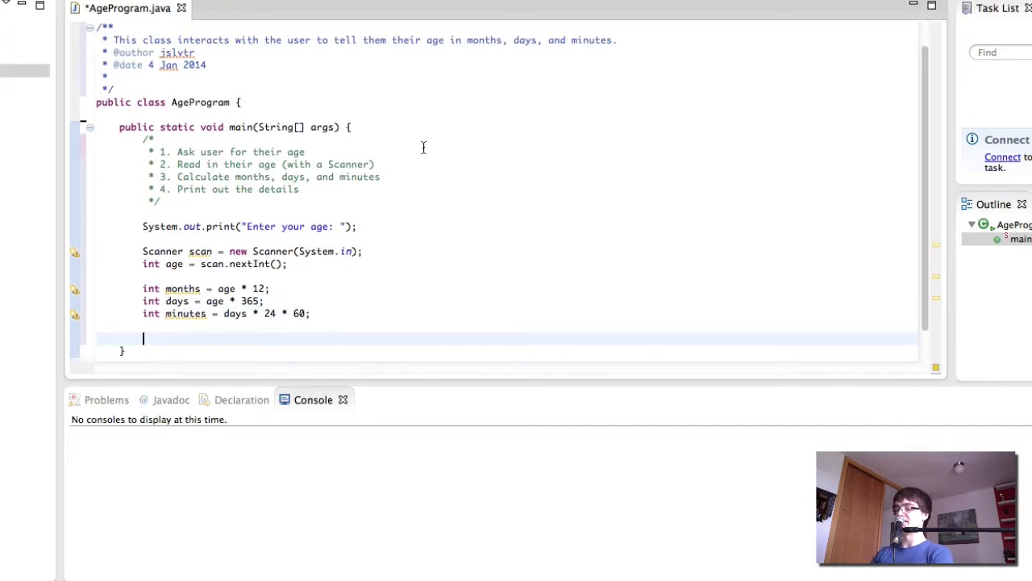
Add System.out.println("You are " + months + " months old"); below the calculations
text(System.out.println("You)
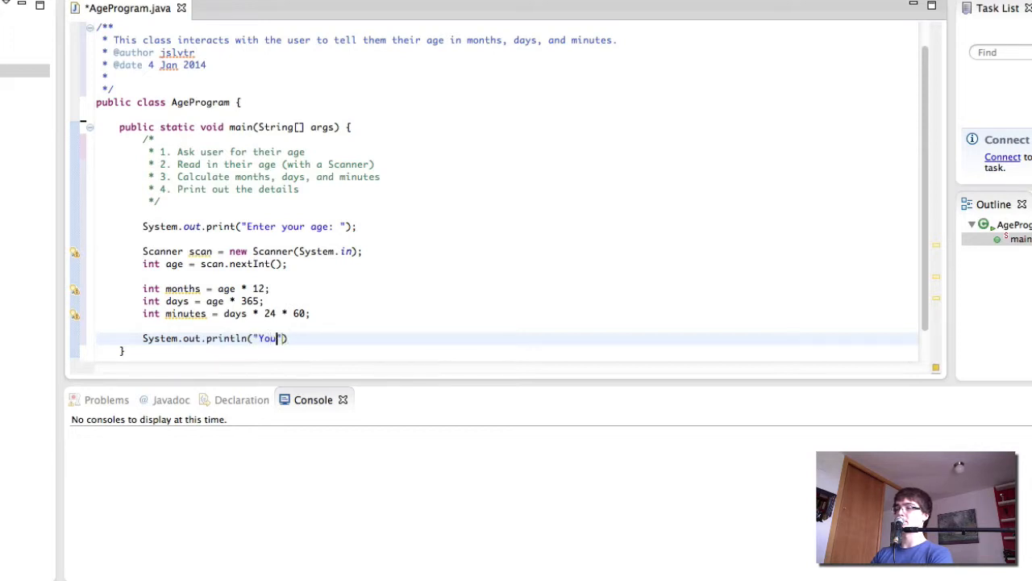
text(are " +)
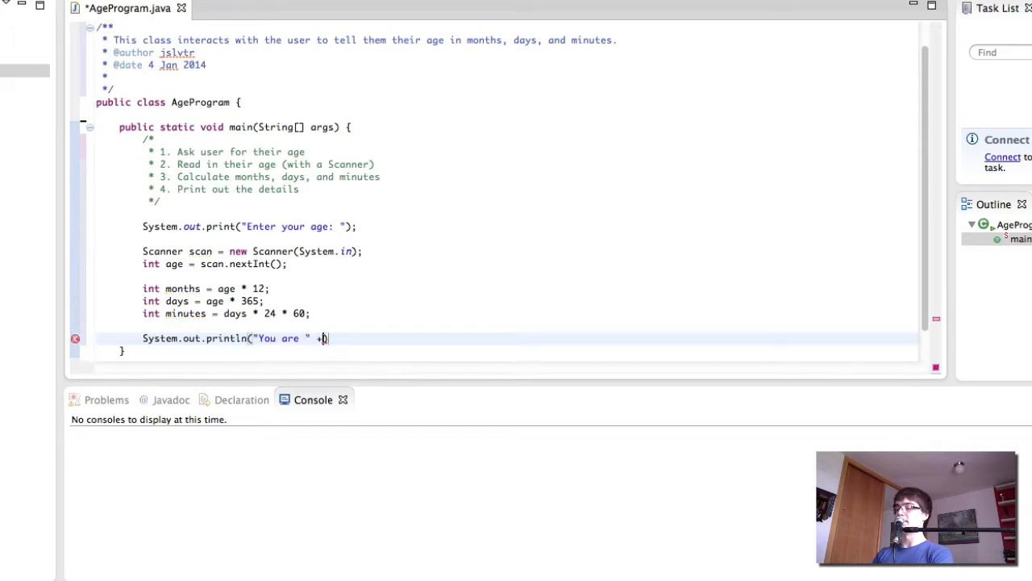
text(months + " mo")
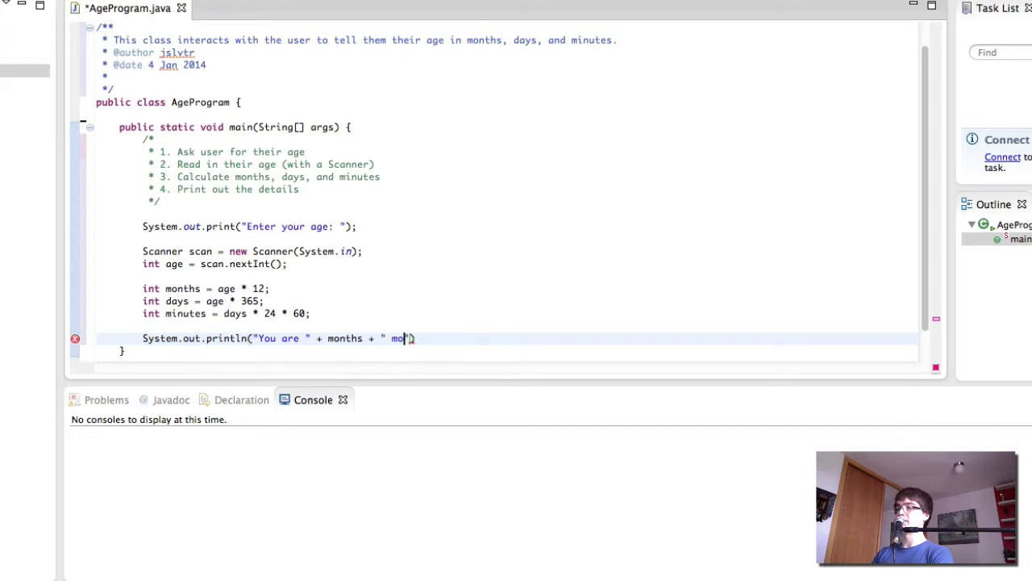
text(nths old)
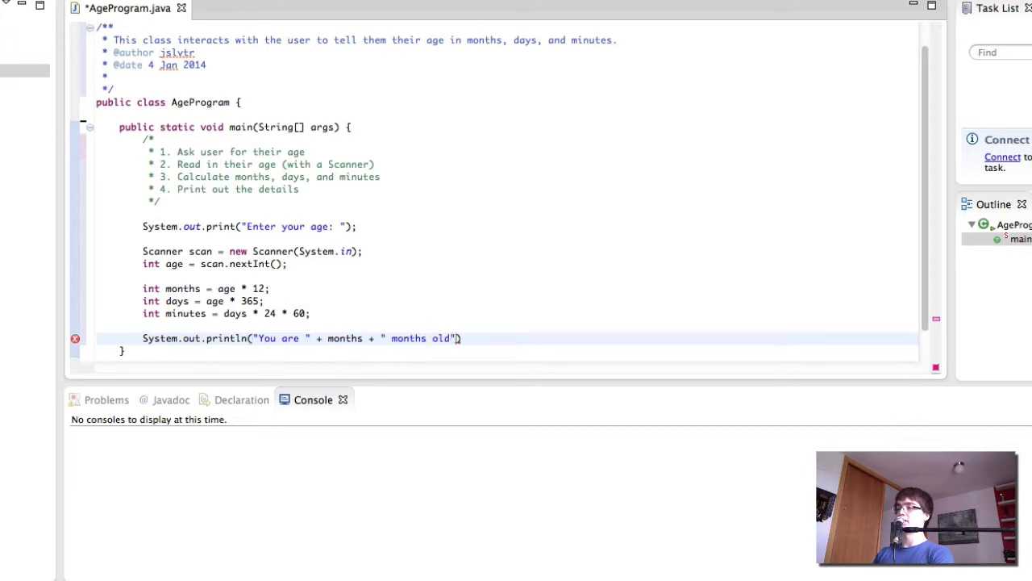
text(;)
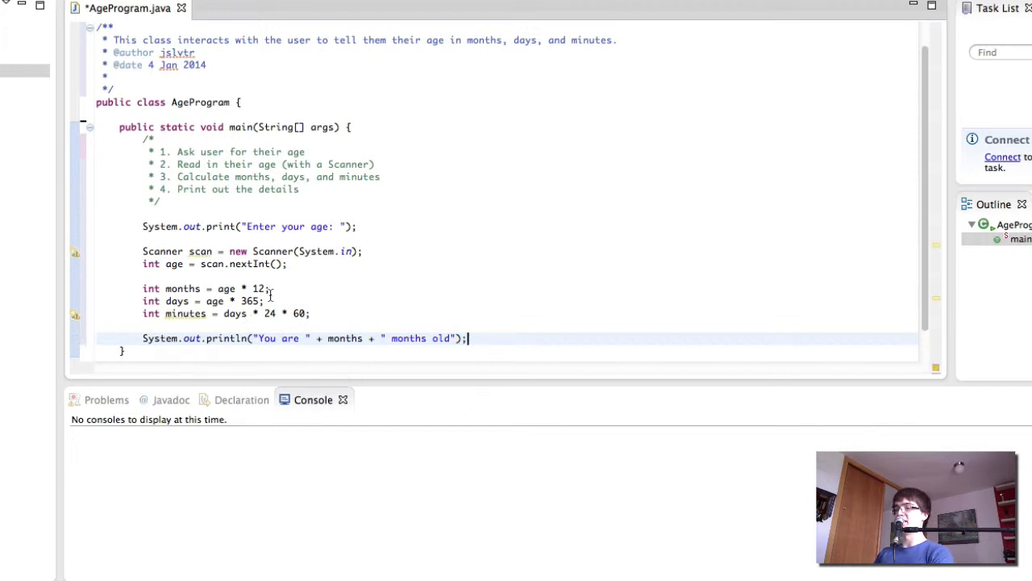
scroll(down, 3)
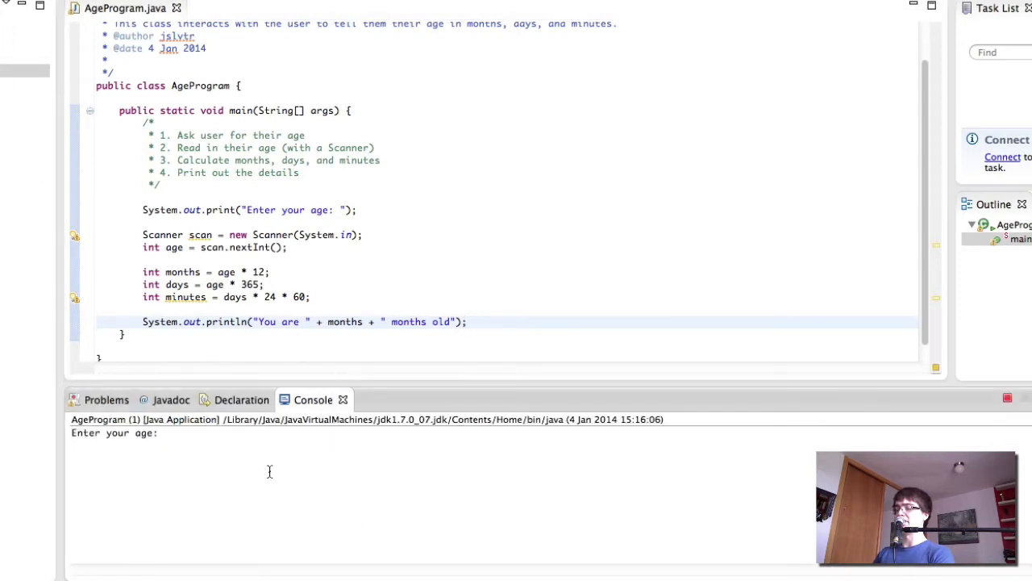
Enter age 25 in the console to get "You are 300 months old"
text(25)
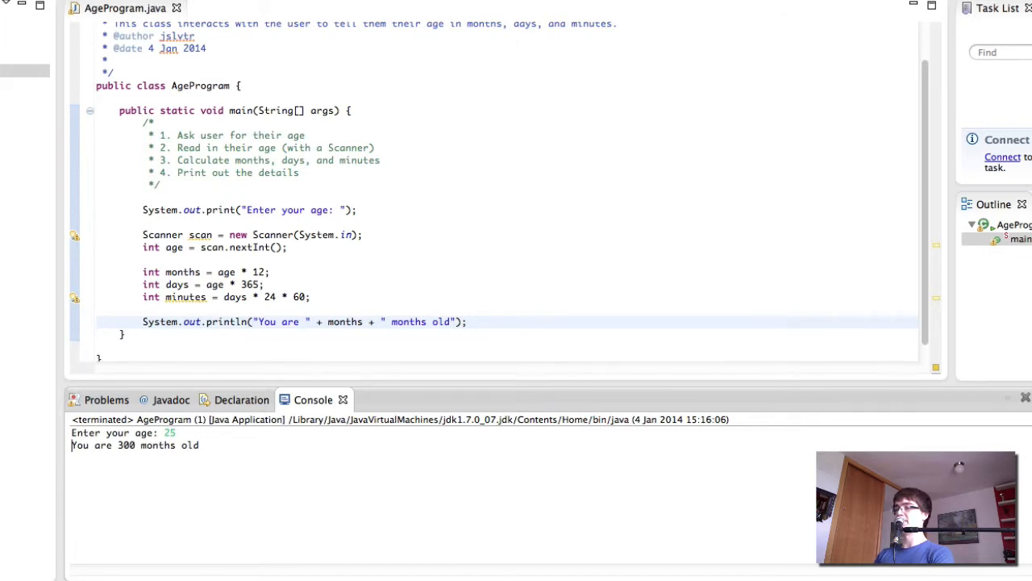
mouse_move(293, 346)
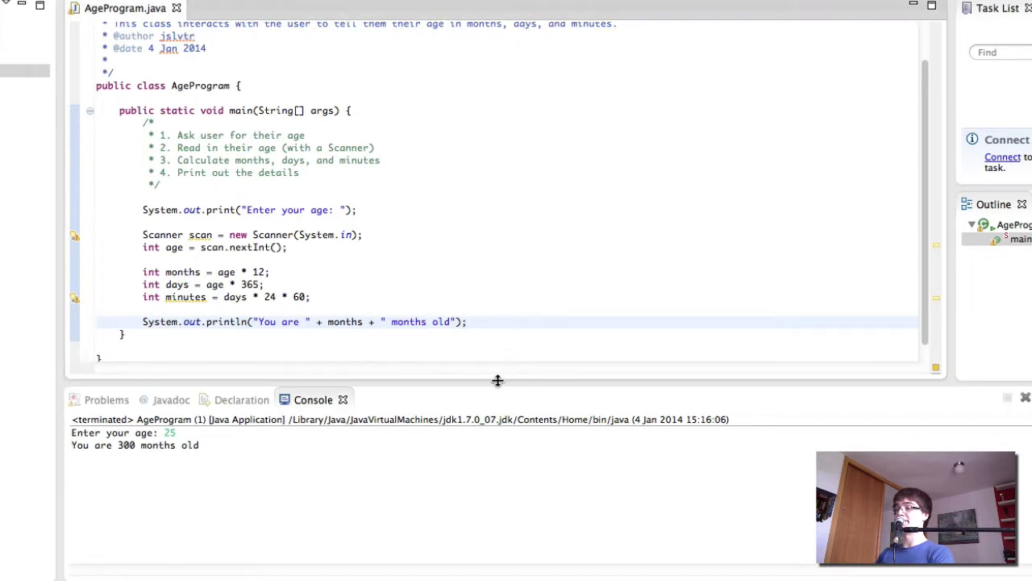
mouse_move(436, 384)
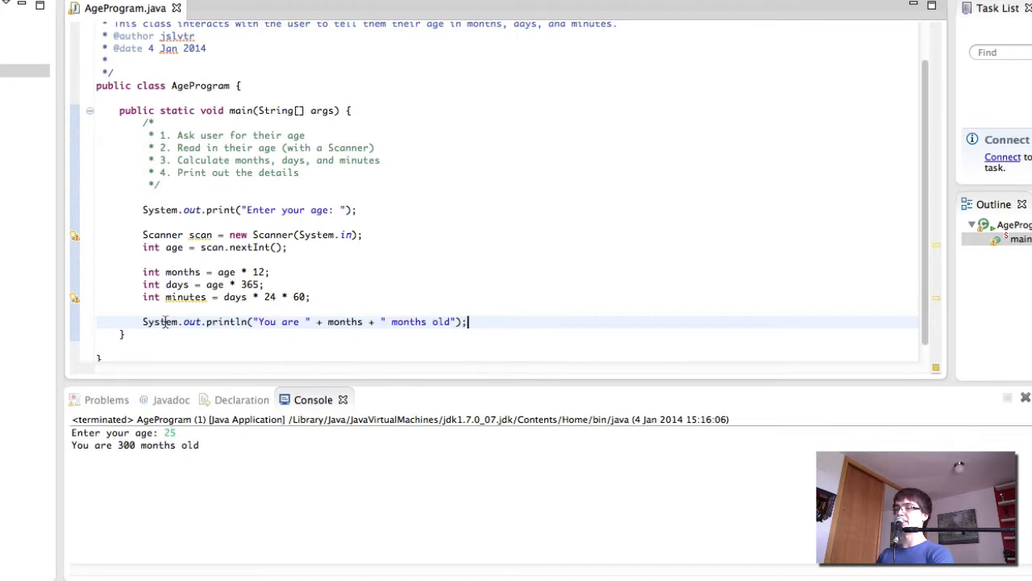
mouse_move(485, 269)
text(, )
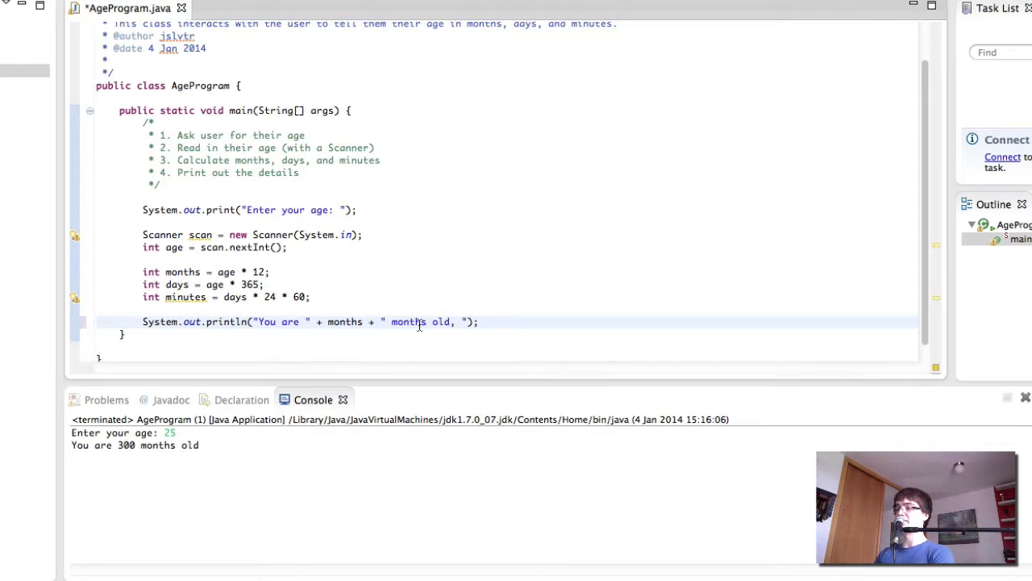
Extend the println to also print days and minutes, ending "minutes old."
text(+ days + ")
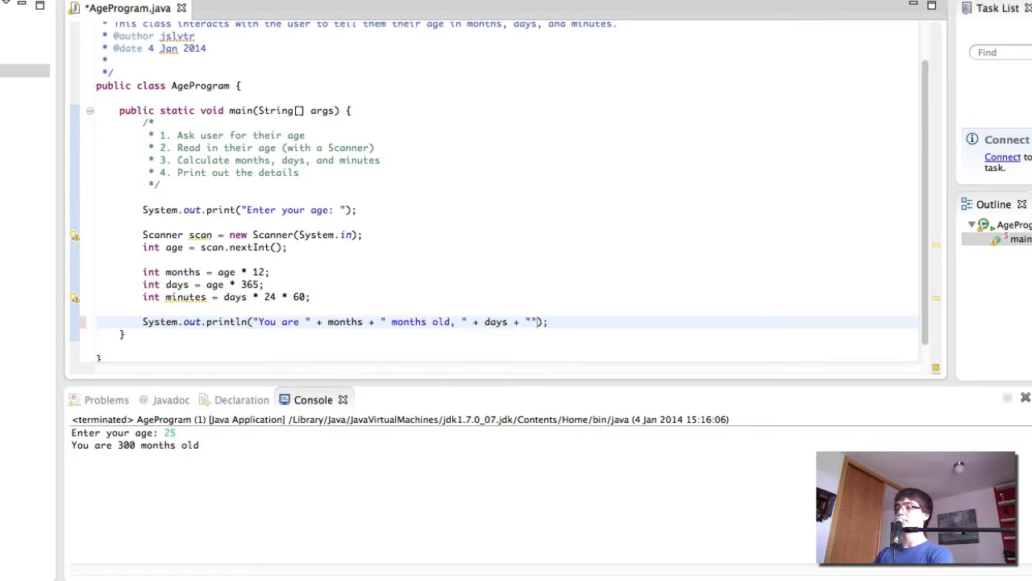
text(days old, and)
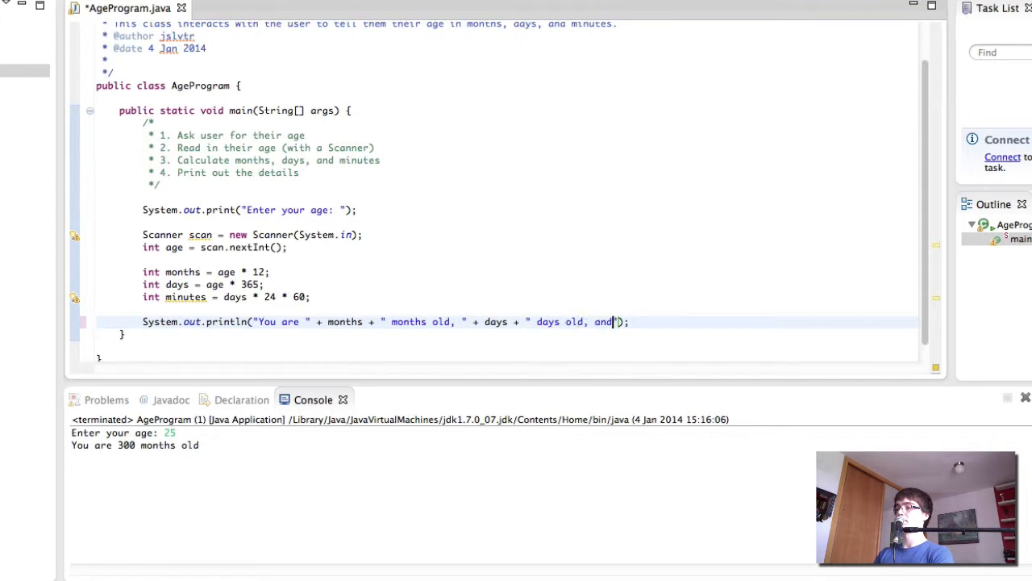
text(" + min)
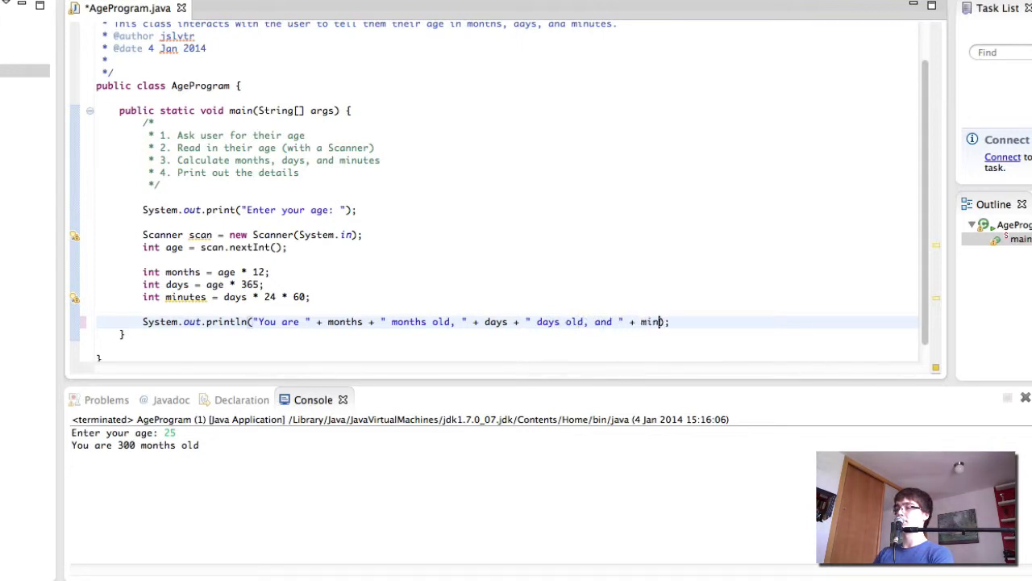
text(utes + " minutes")
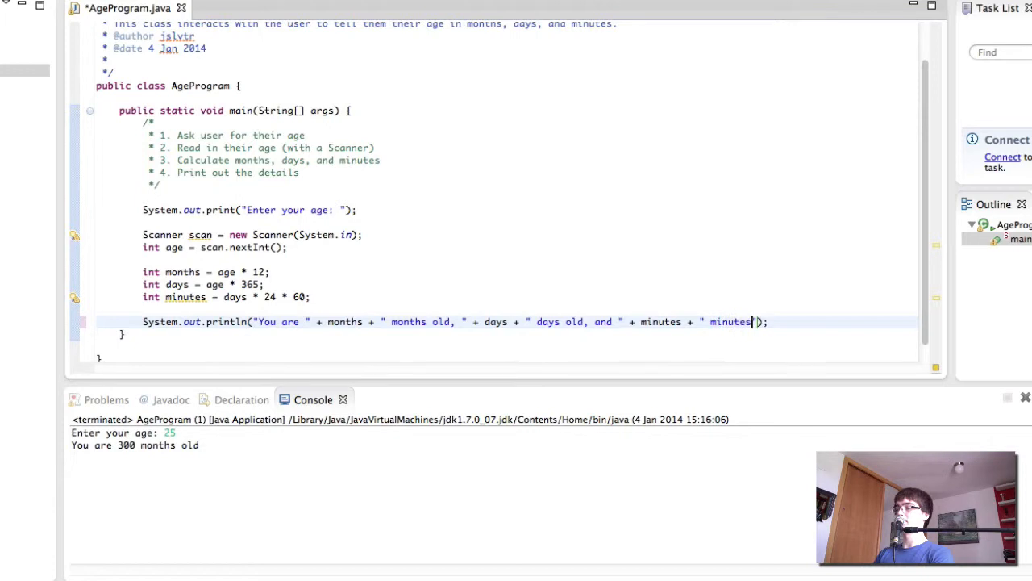
text(old.)
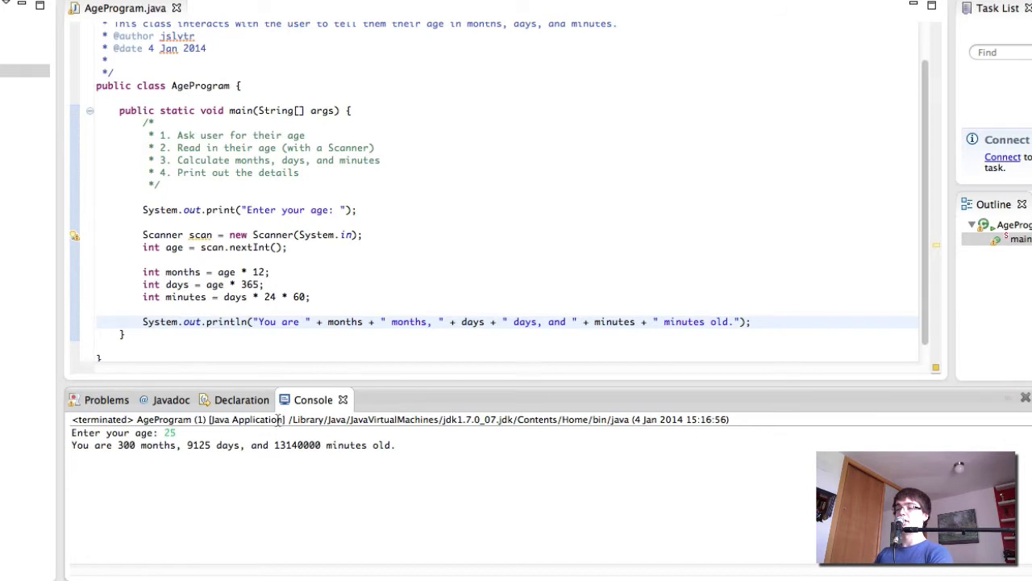
Select part of the 13140000 minutes figure in the console output
double_click(198, 445)
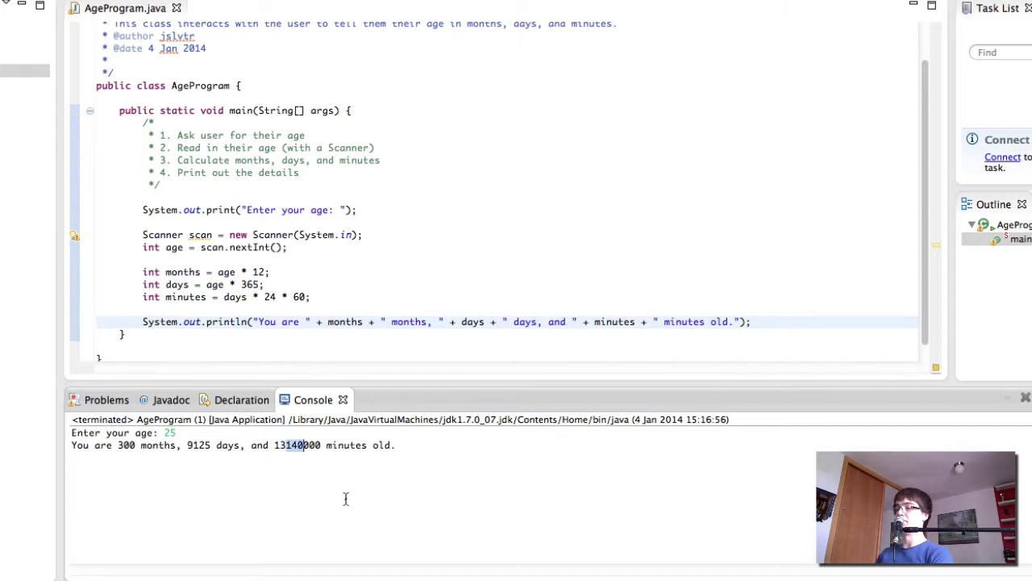
mouse_move(456, 335)
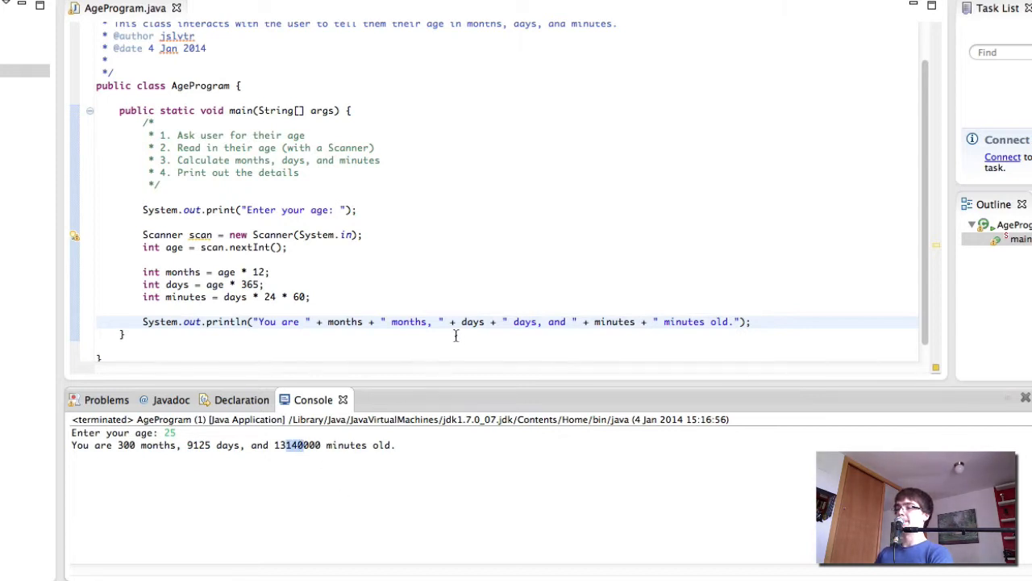
mouse_move(138, 445)
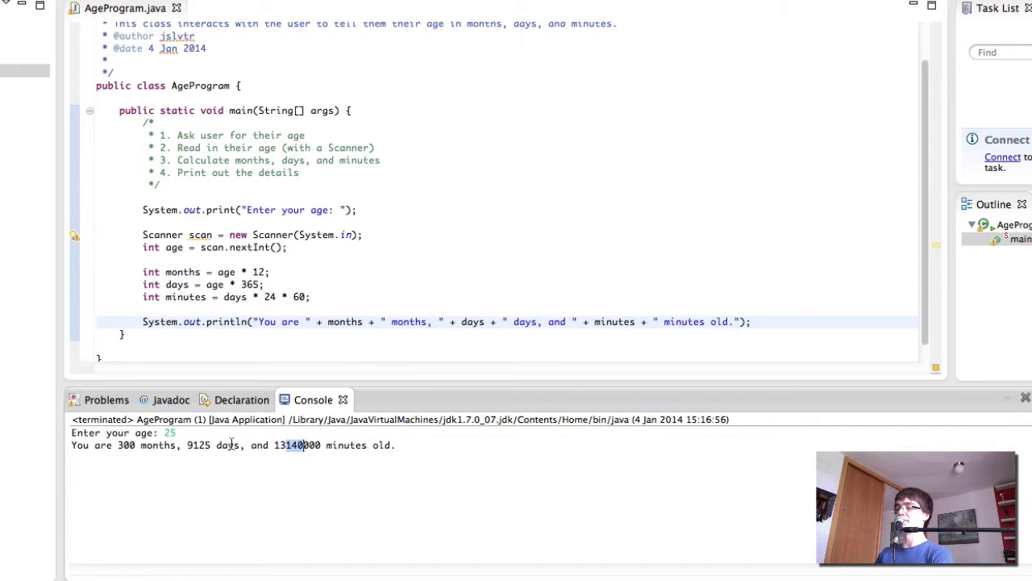
mouse_move(426, 340)
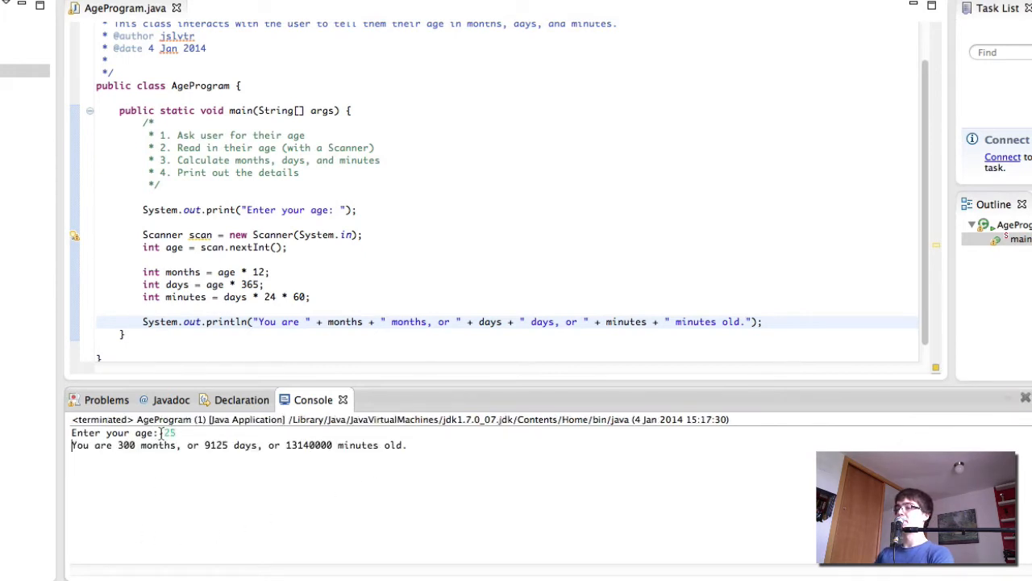
mouse_move(246, 476)
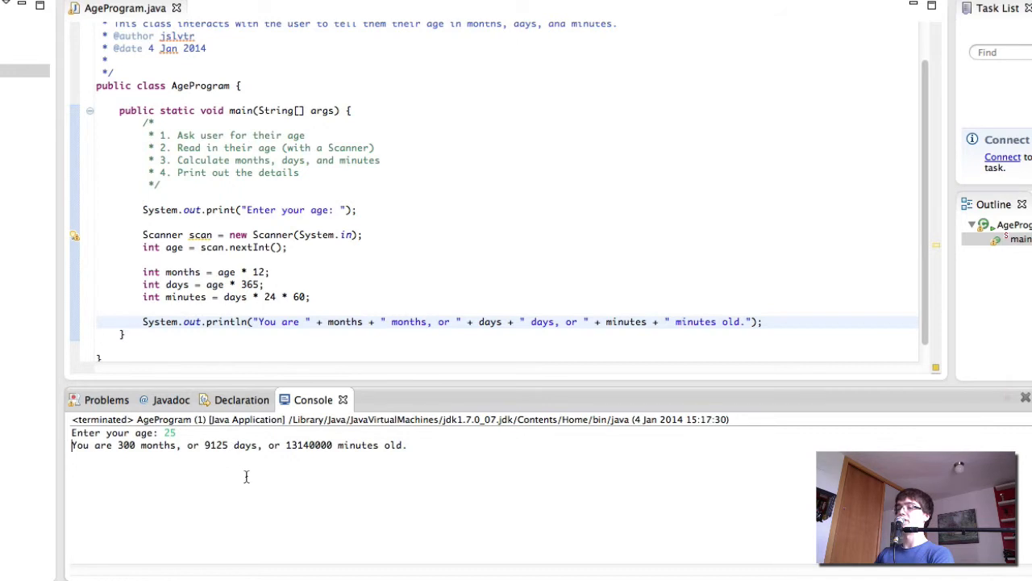
mouse_move(248, 476)
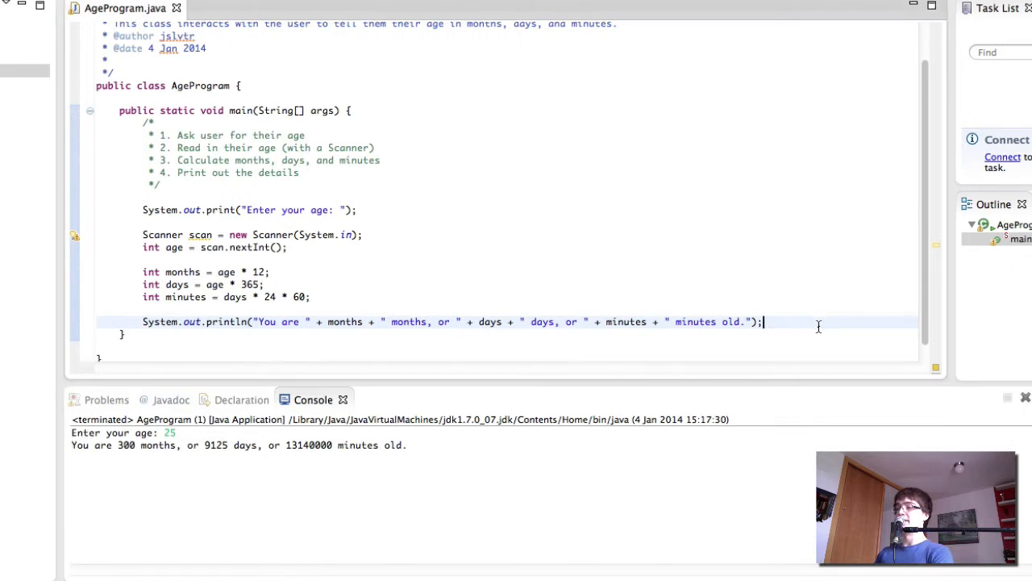
mouse_move(797, 345)
text(//)
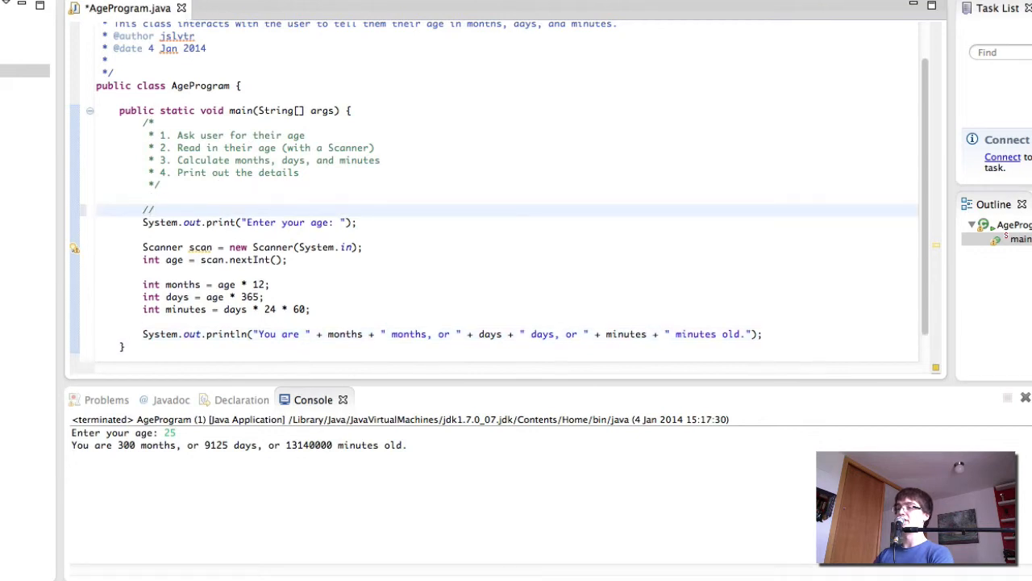
Add comments // 1. Ask user through // 4. Print out the details above each code block
text(1. Ask user for their age)
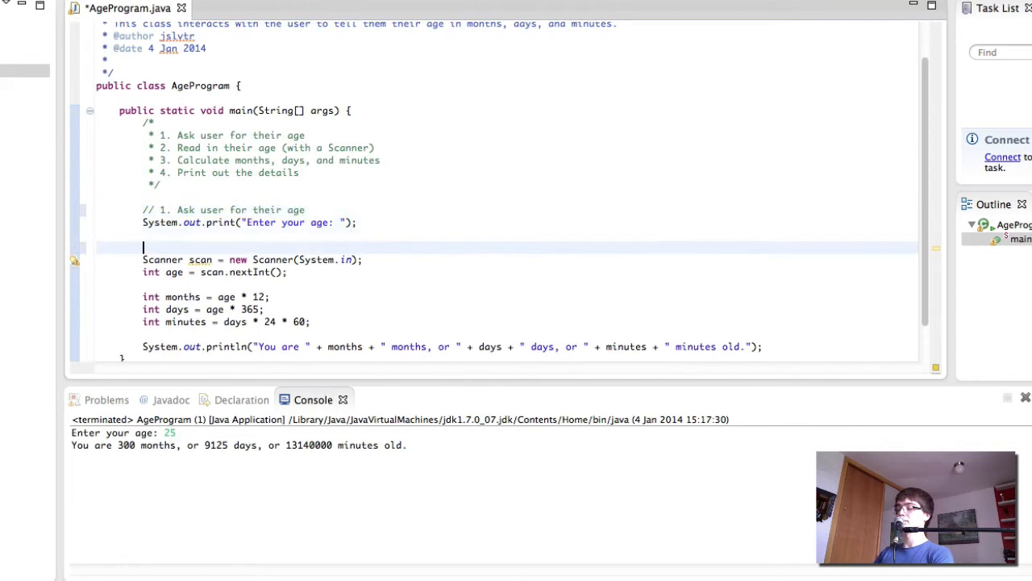
text(// 2. Read in their age (with a Scanner)
text(// 3.)
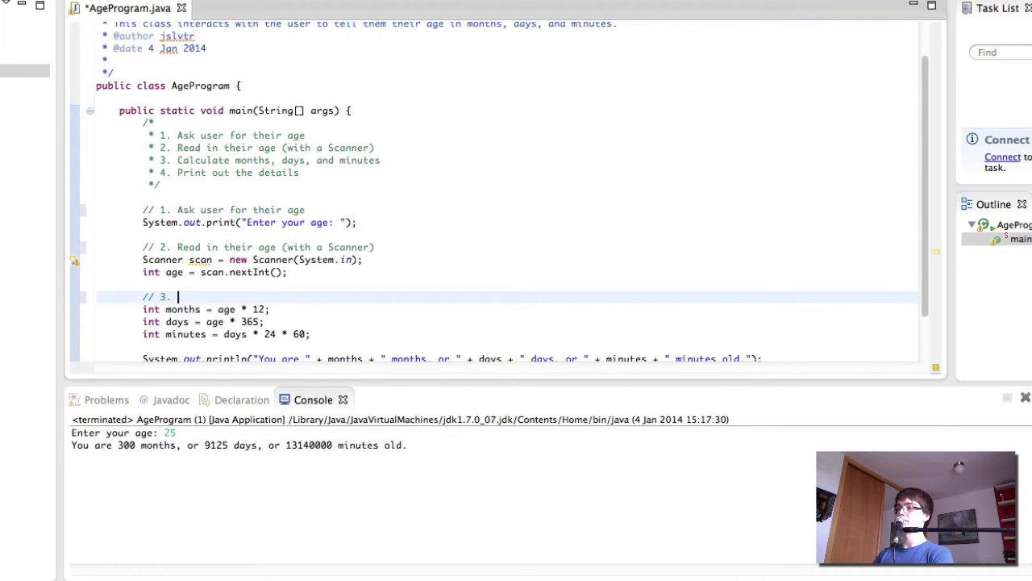
text(Calculate months, day)
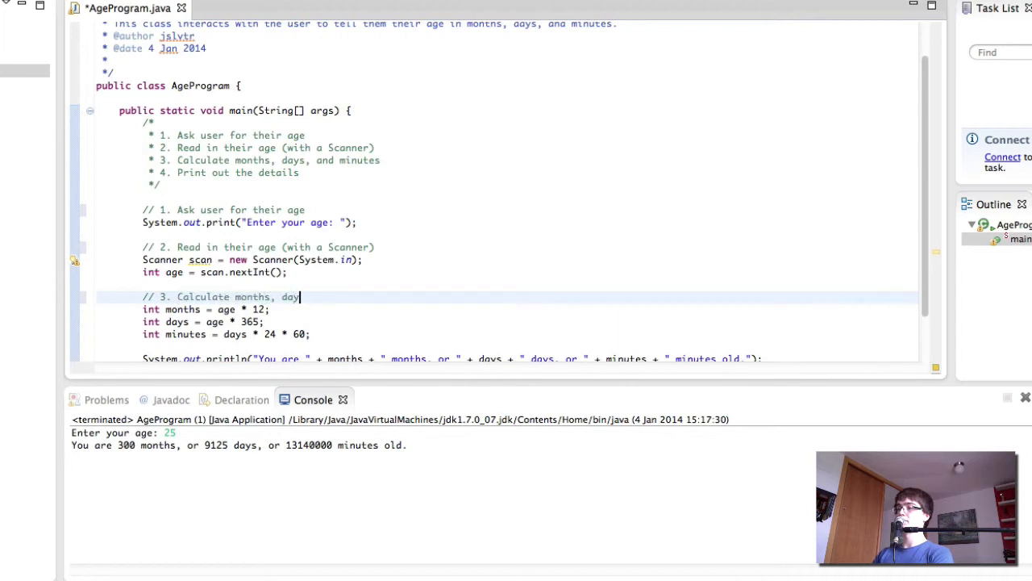
text(s, and minutes)
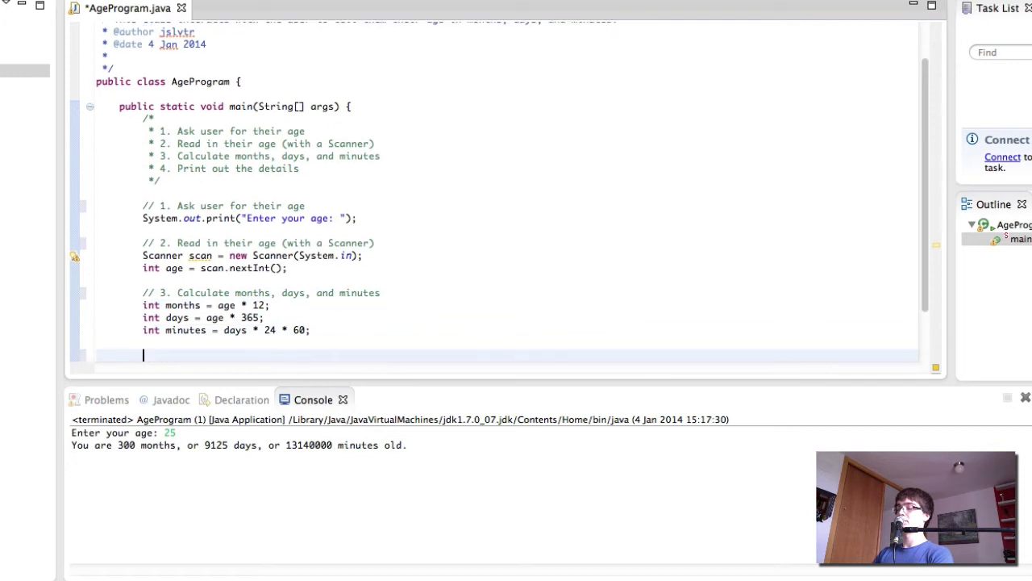
text(// 4. Print out the details)
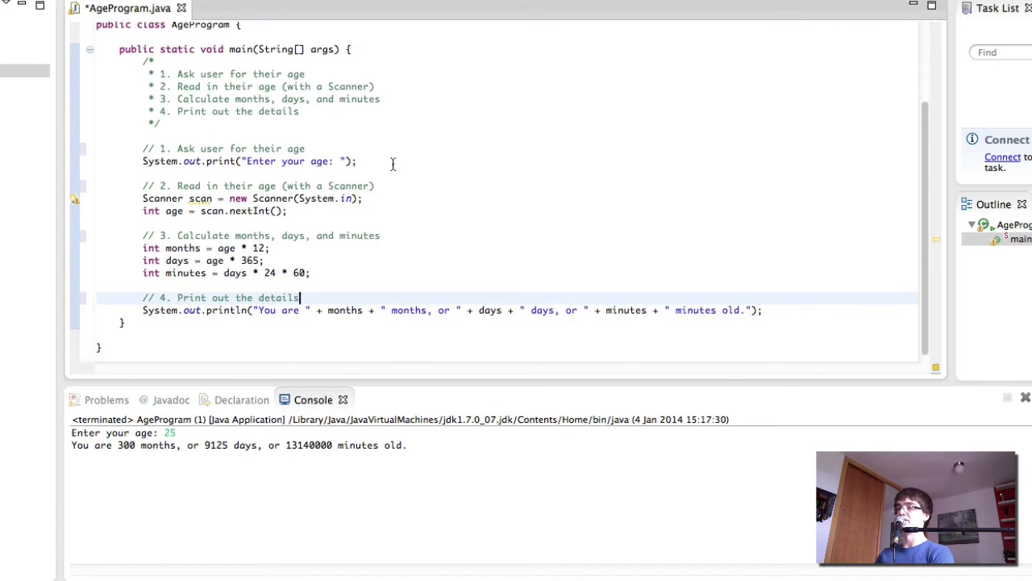
click(768, 309)
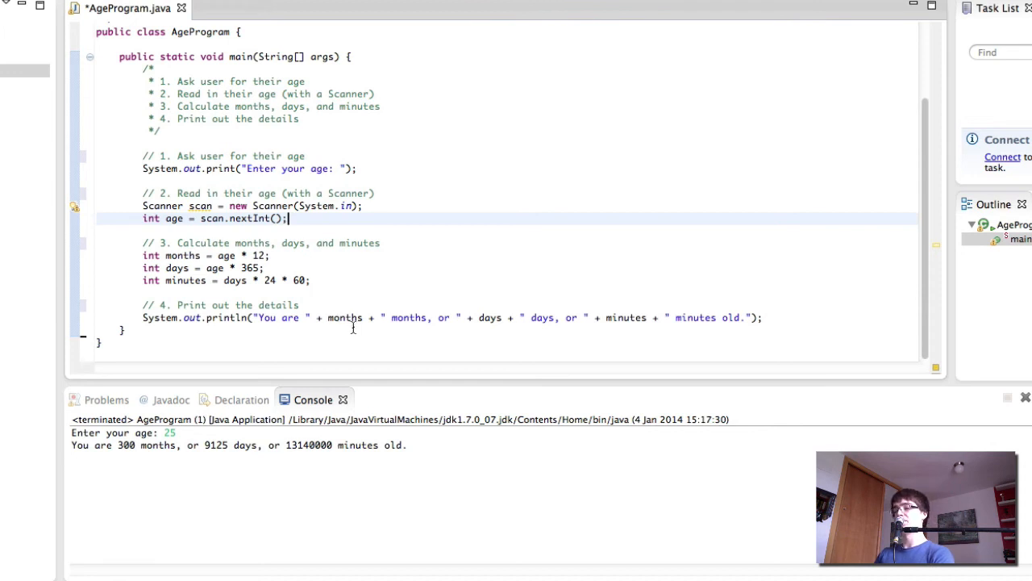
mouse_move(348, 317)
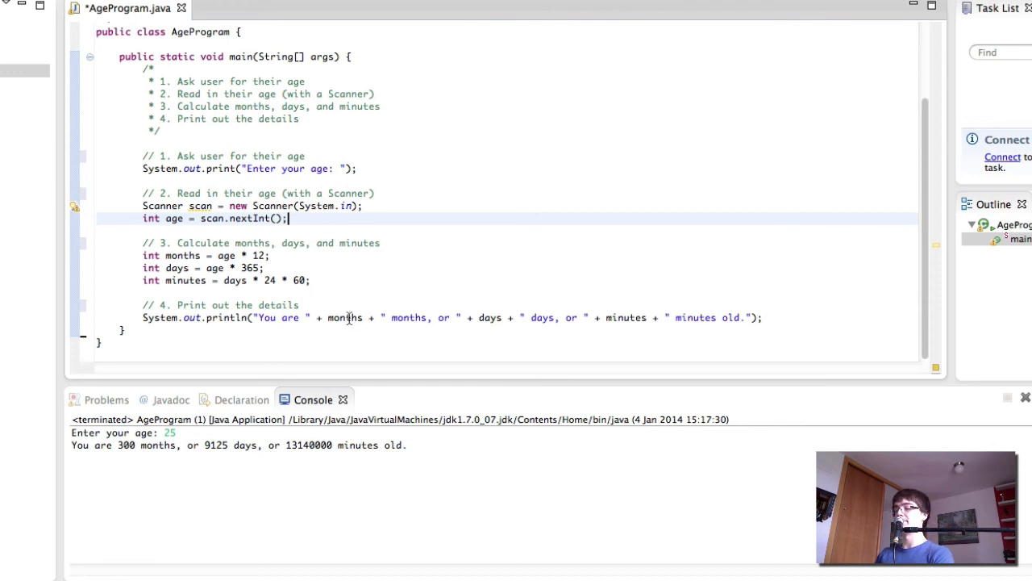